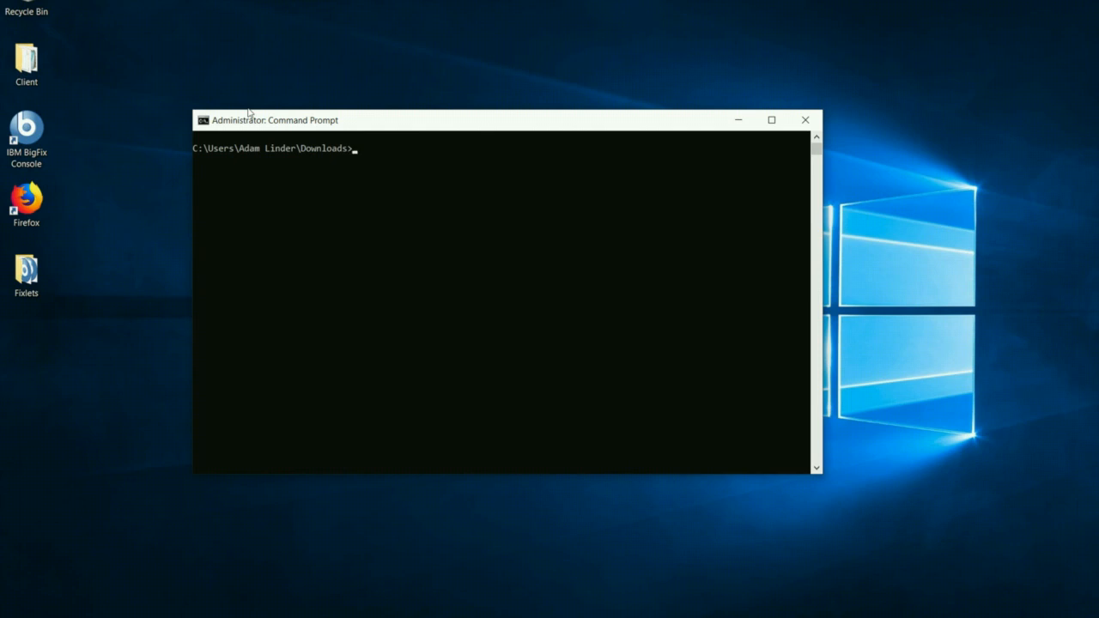
# Step: Run R-3.6.1-win.exe /? to view the setup parameters, then dismiss the listing
pyautogui.write('R-3.6.1-win.exe /?')
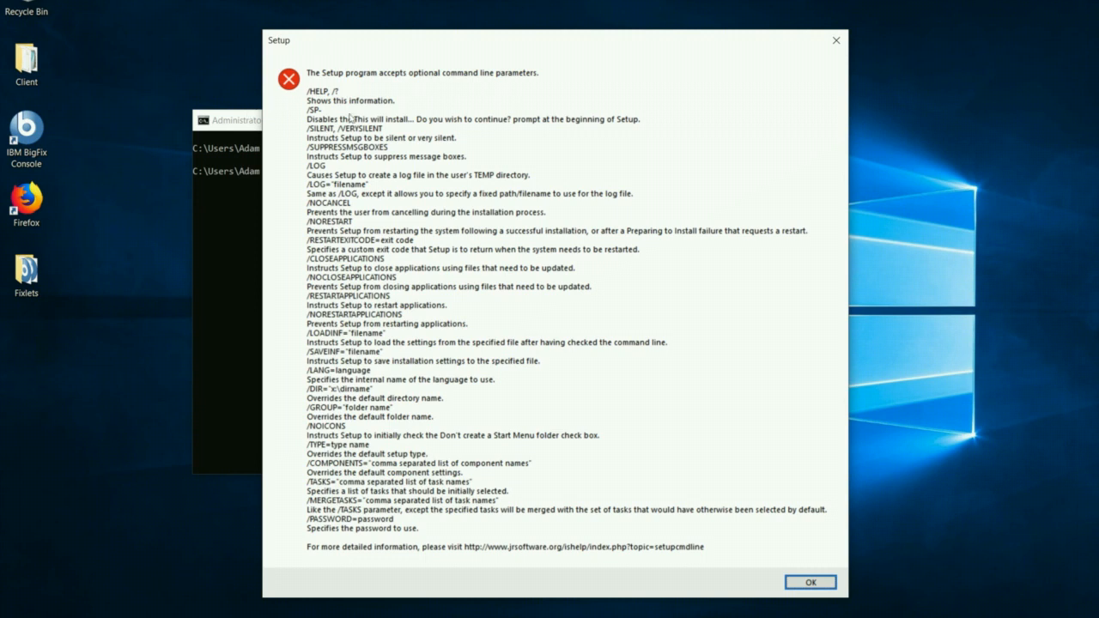
pyautogui.moveTo(365, 136)
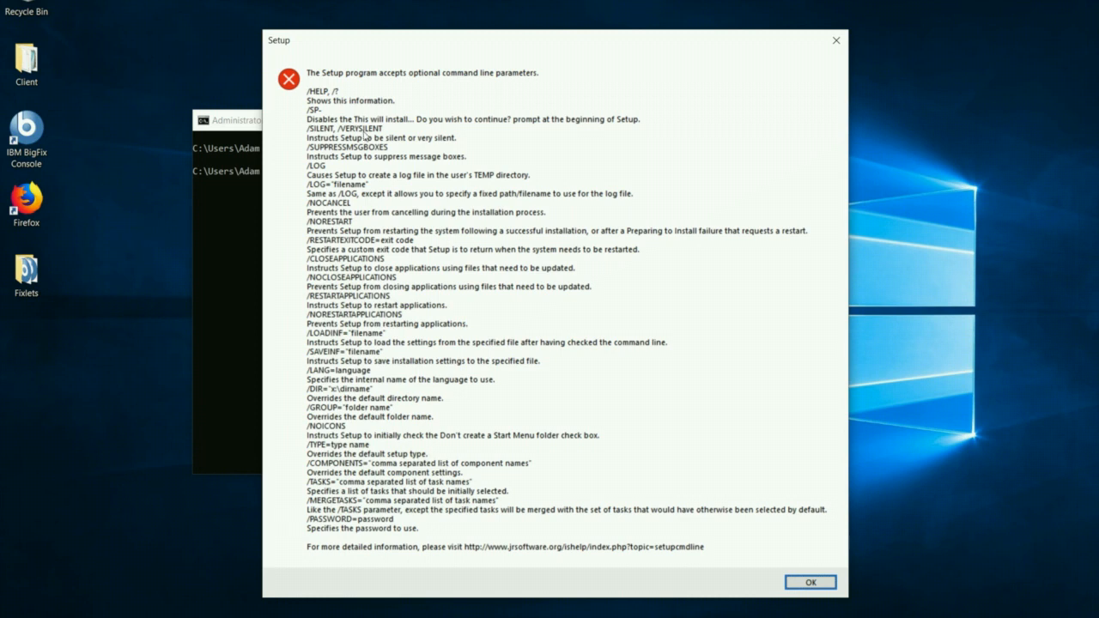
pyautogui.moveTo(447, 254)
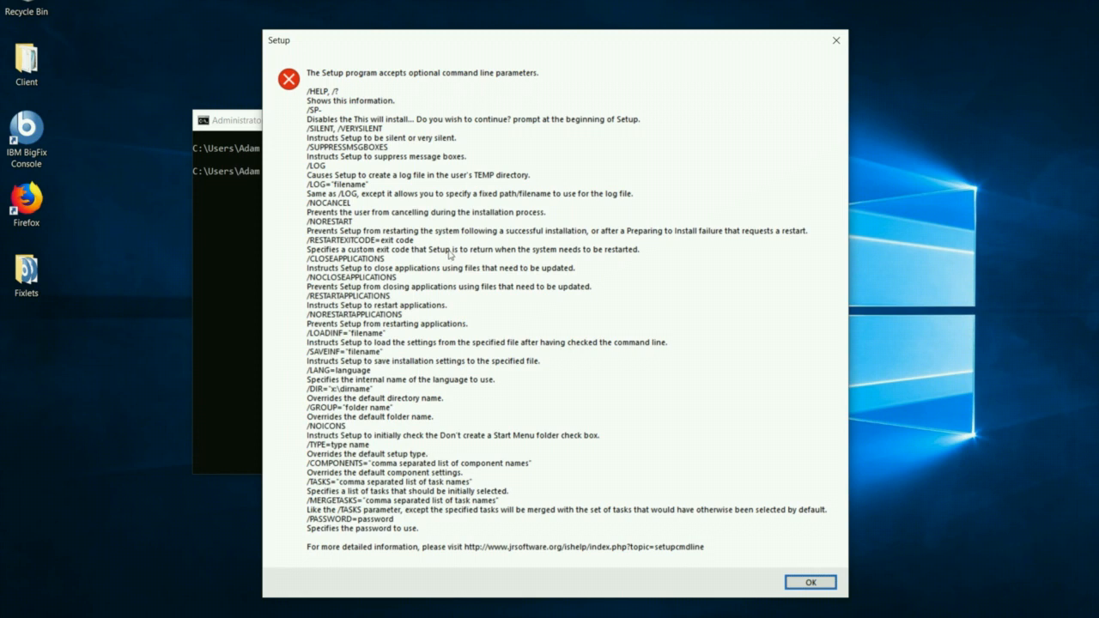
pyautogui.moveTo(683, 511)
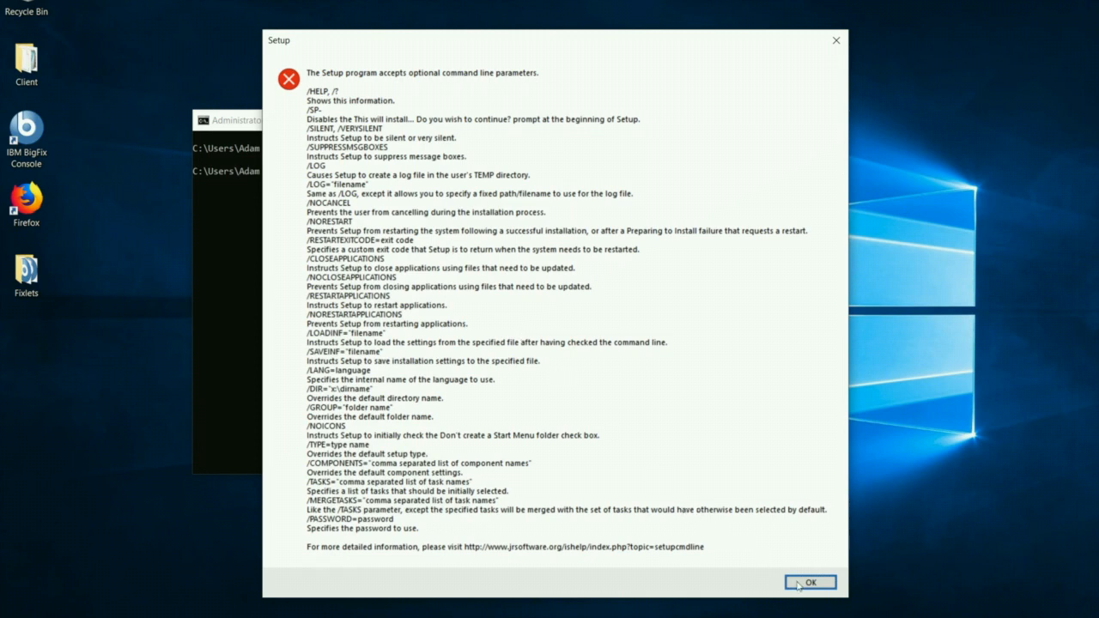
pyautogui.click(808, 582)
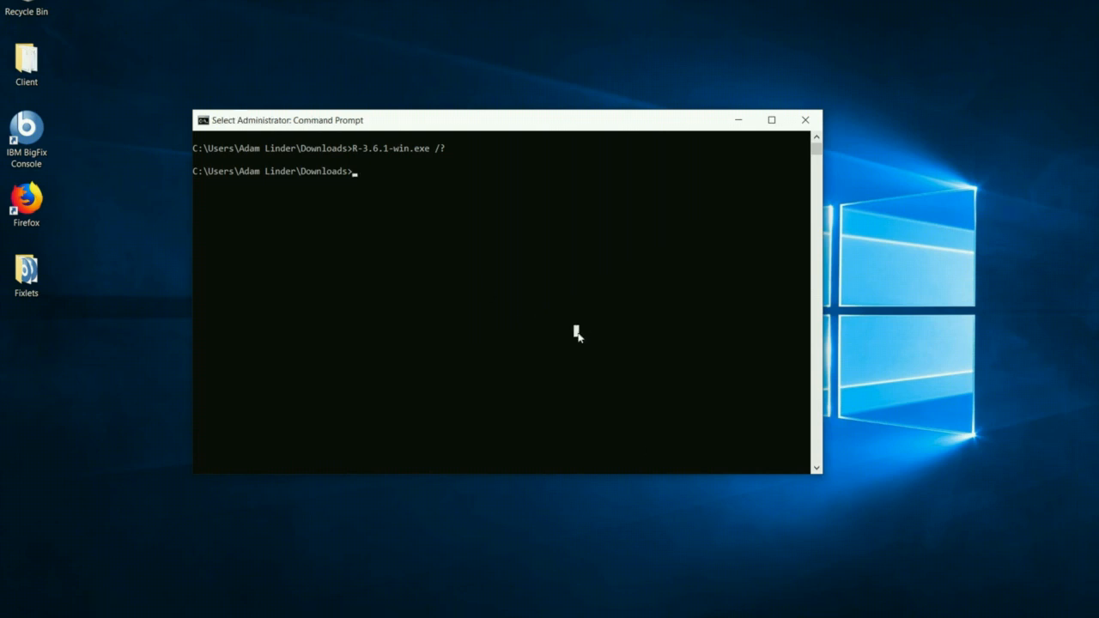
# Step: Enter msiexec /i 7z1900-x64.msi /qn /norestart /l*v C:\temp\7zip.log for a silent install
pyautogui.write('msiexec')
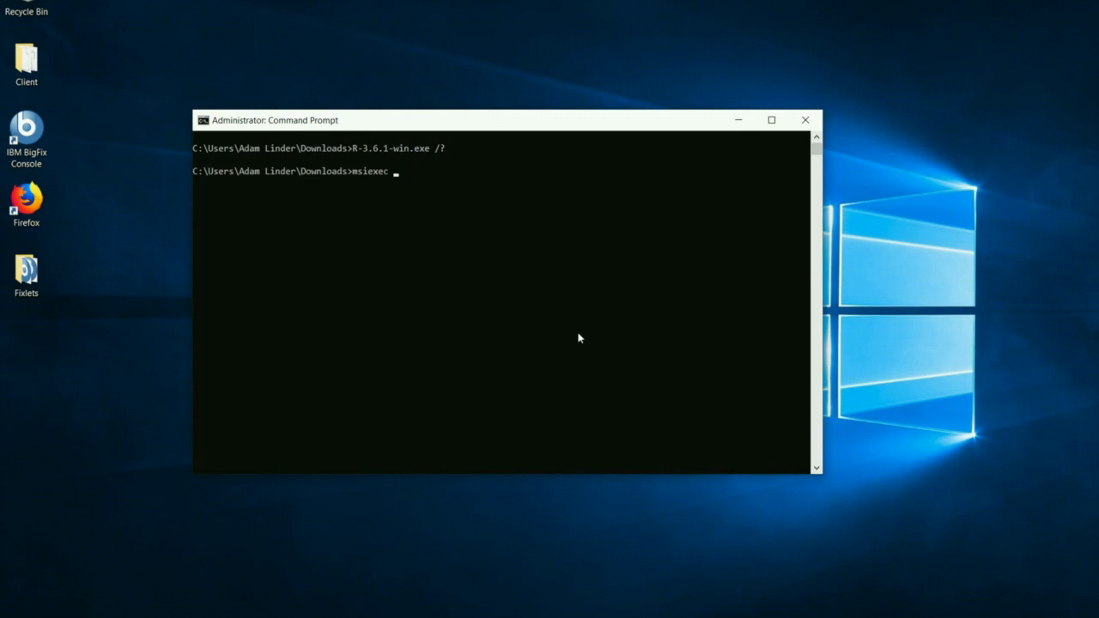
pyautogui.write('/i')
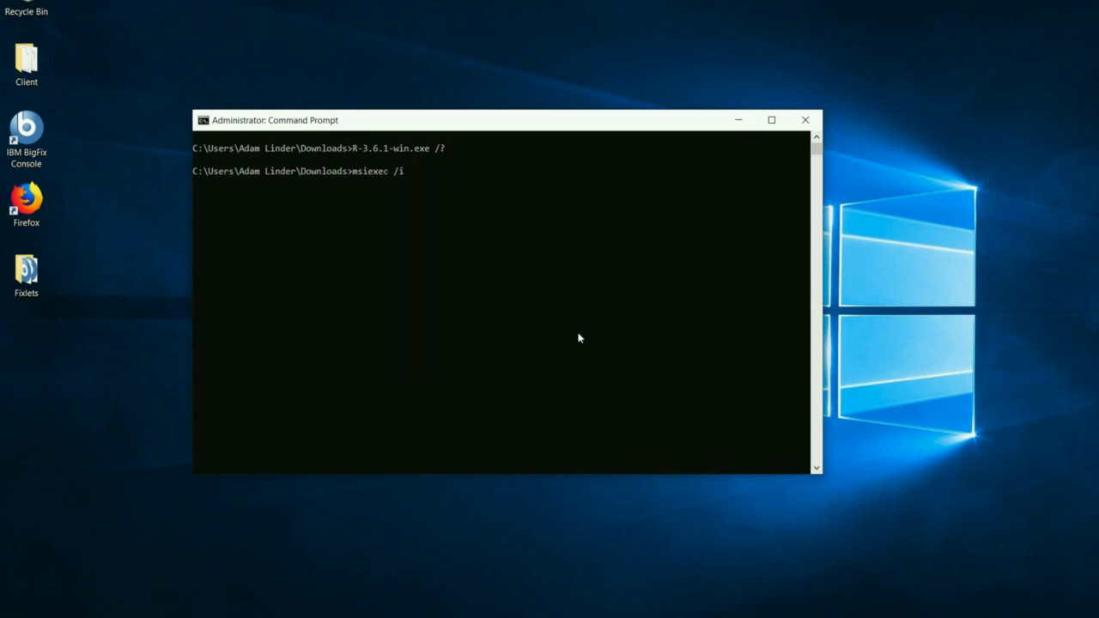
pyautogui.write('7z1900-x64.msi')
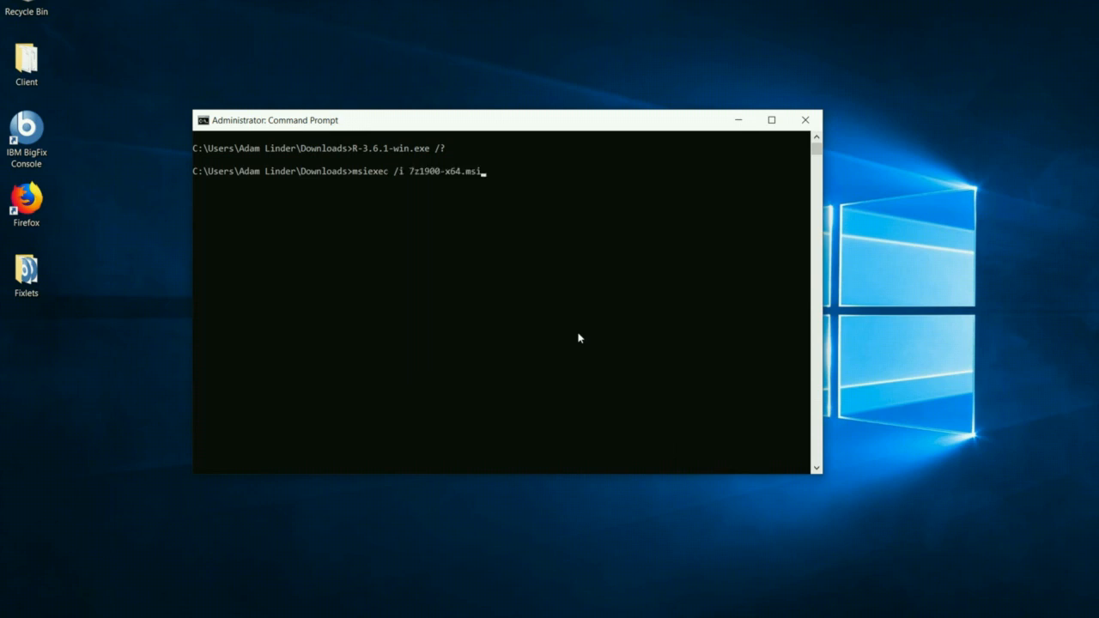
pyautogui.write('/qn /')
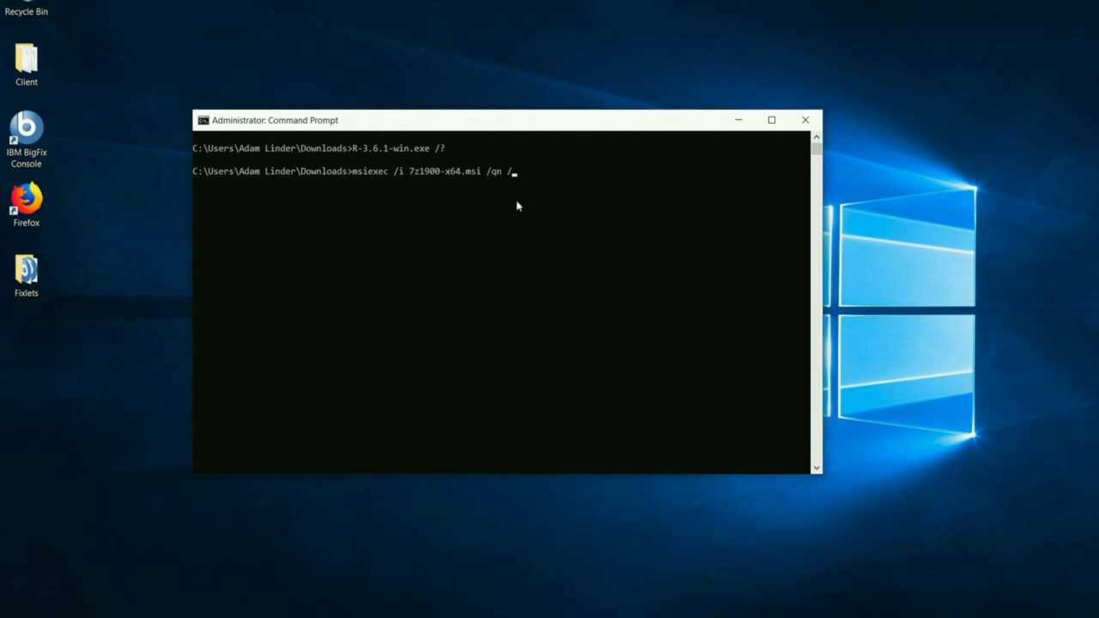
pyautogui.write('norest')
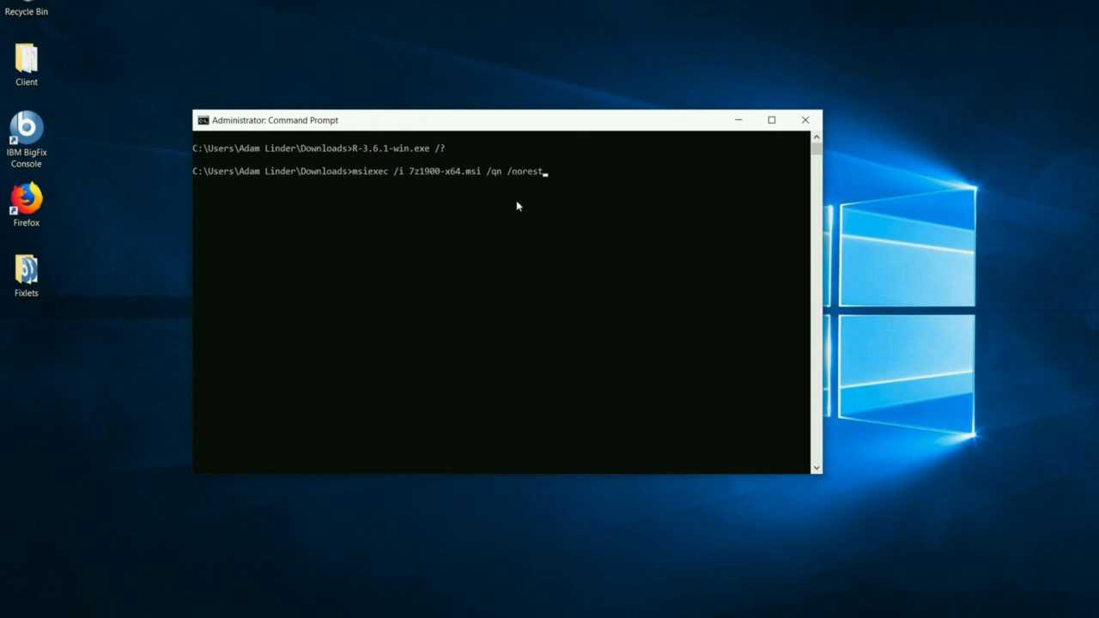
pyautogui.write('art')
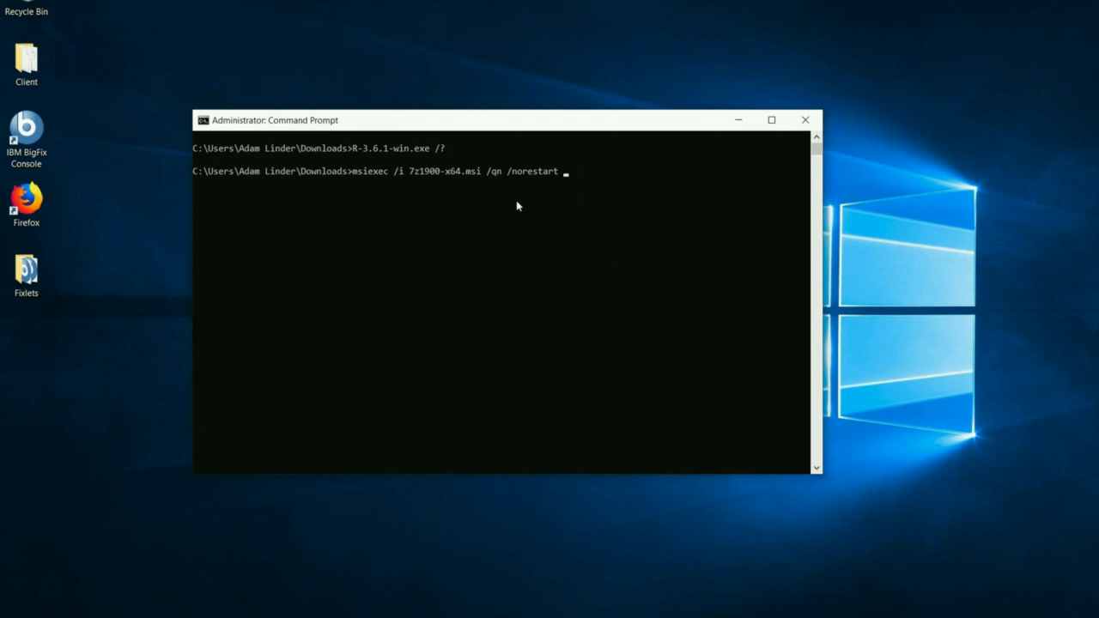
pyautogui.write('/l')
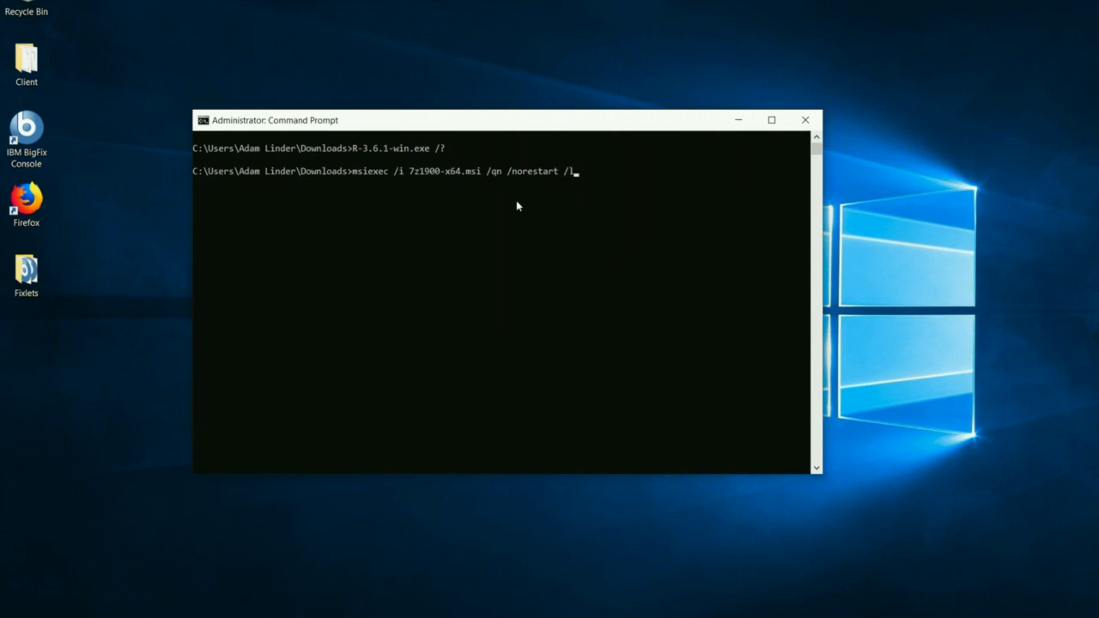
pyautogui.write('*v')
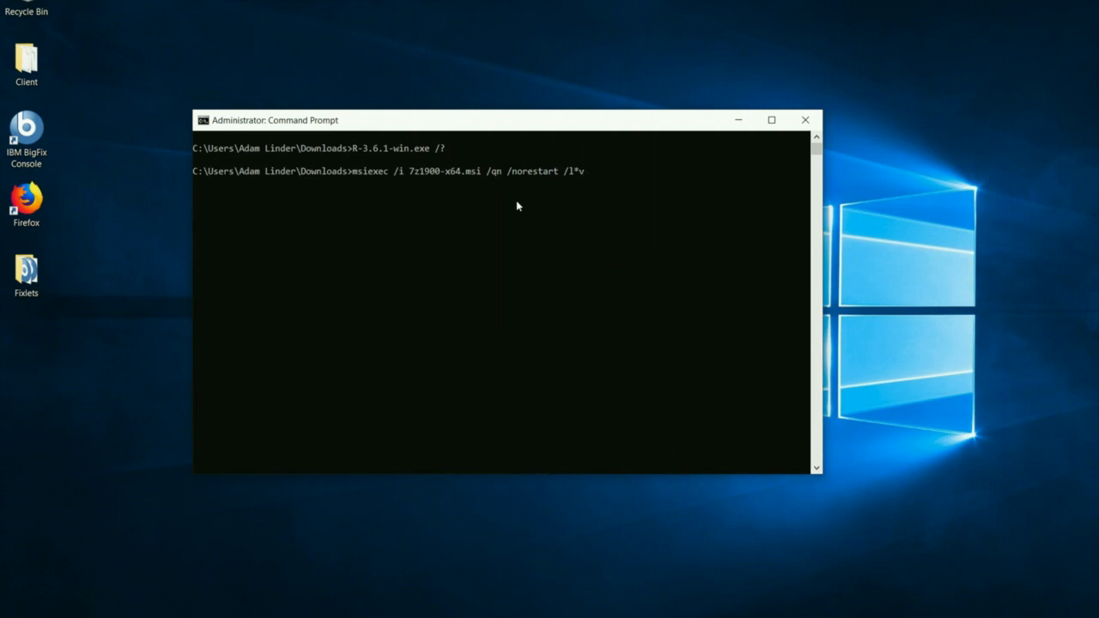
pyautogui.write('C:\\te')
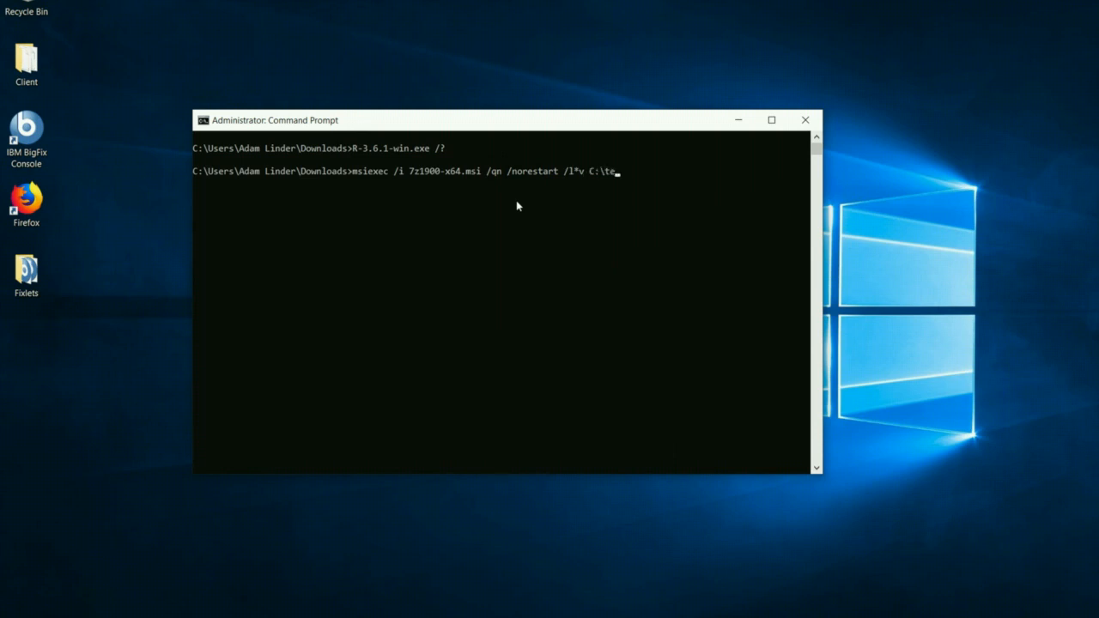
pyautogui.write('mp\\7z')
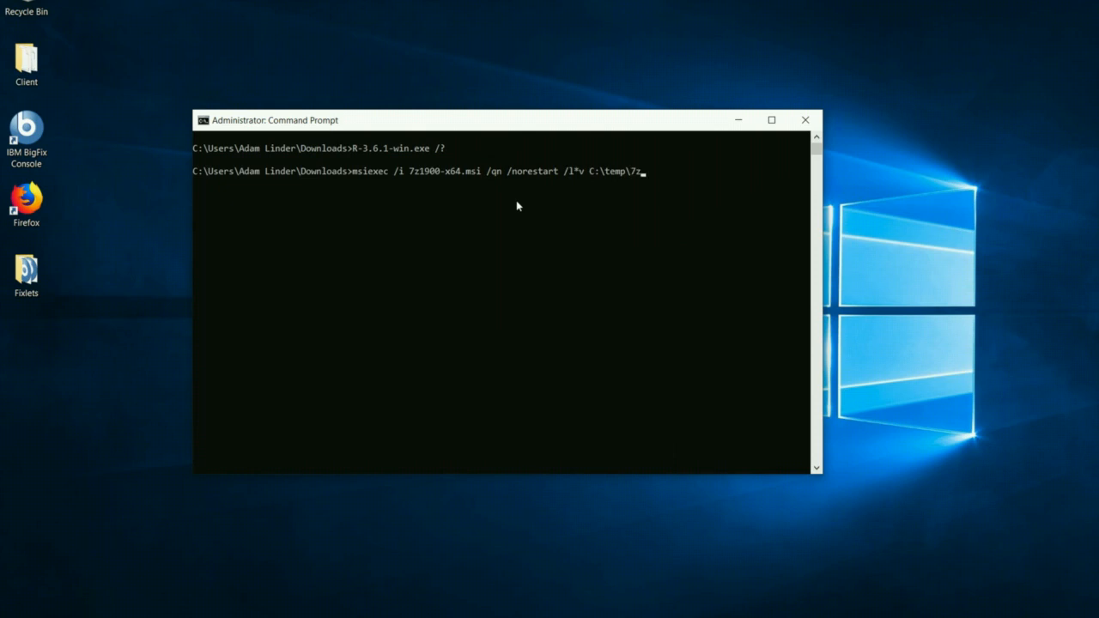
pyautogui.write('ip.log')
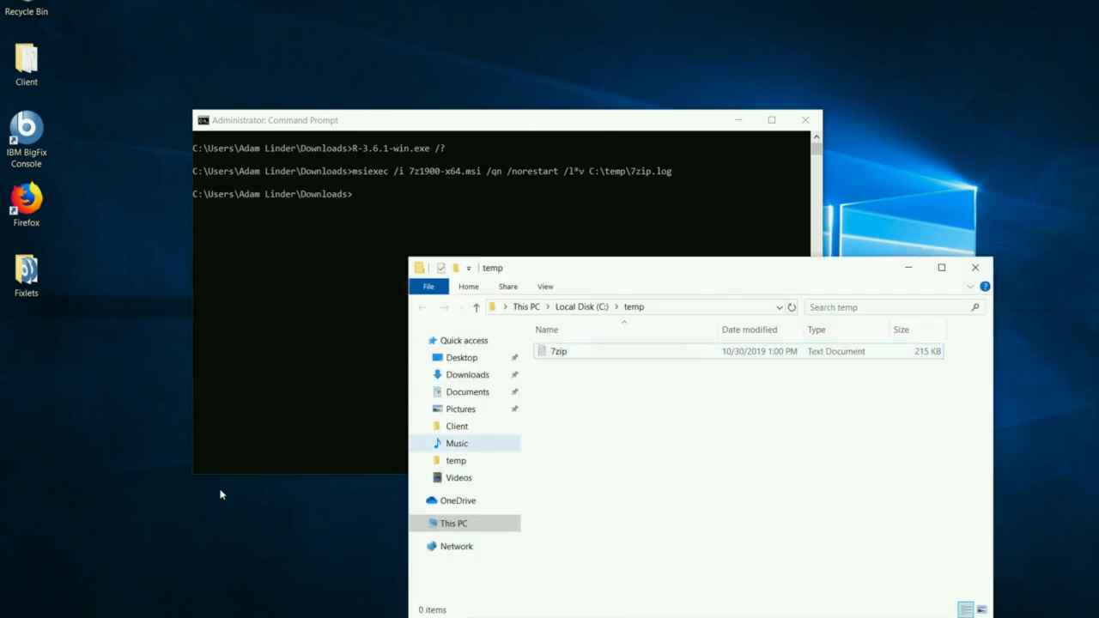
# Step: Search the Start menu for 'zip' to confirm 7-Zip is installed
pyautogui.click(13, 610)
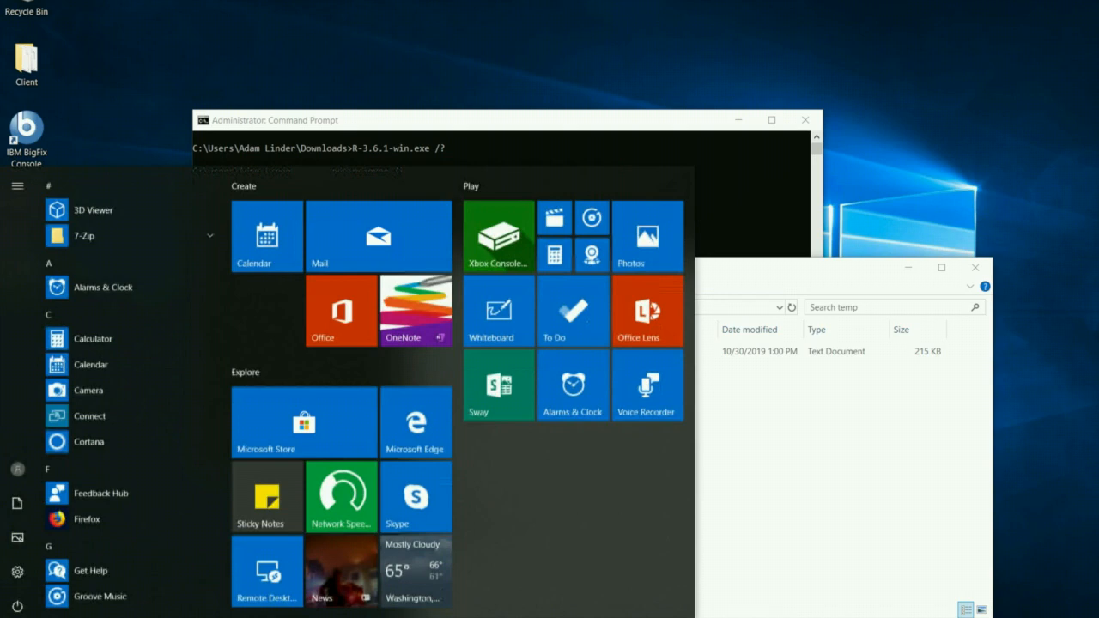
pyautogui.write('zip')
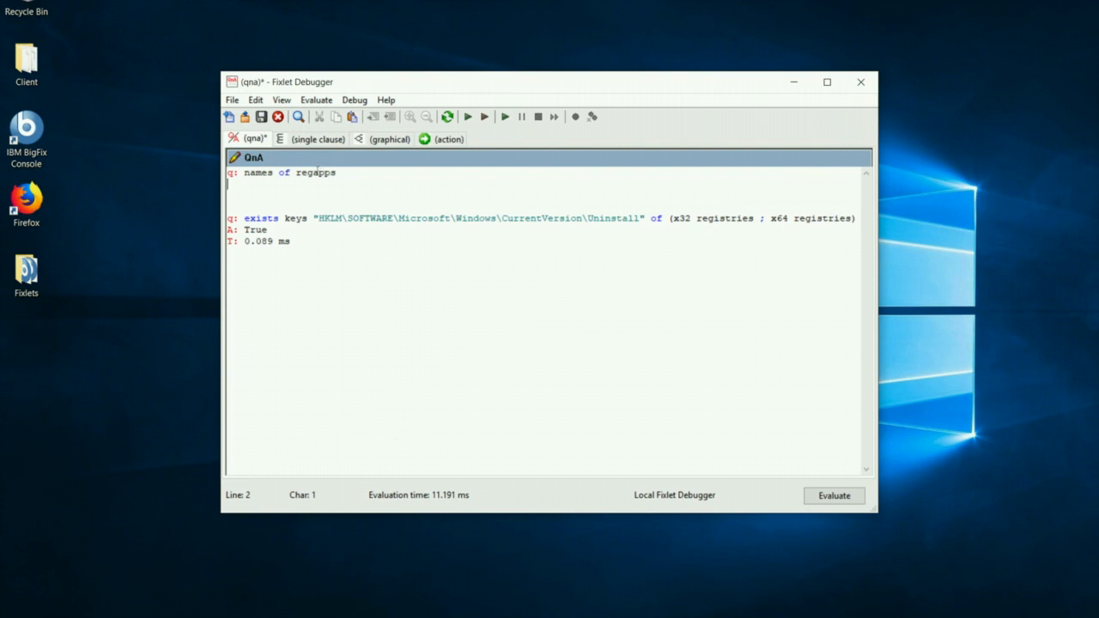
# Step: Select 'regapps' in the first query and evaluate the uninstall-keys query
pyautogui.doubleClick(316, 173)
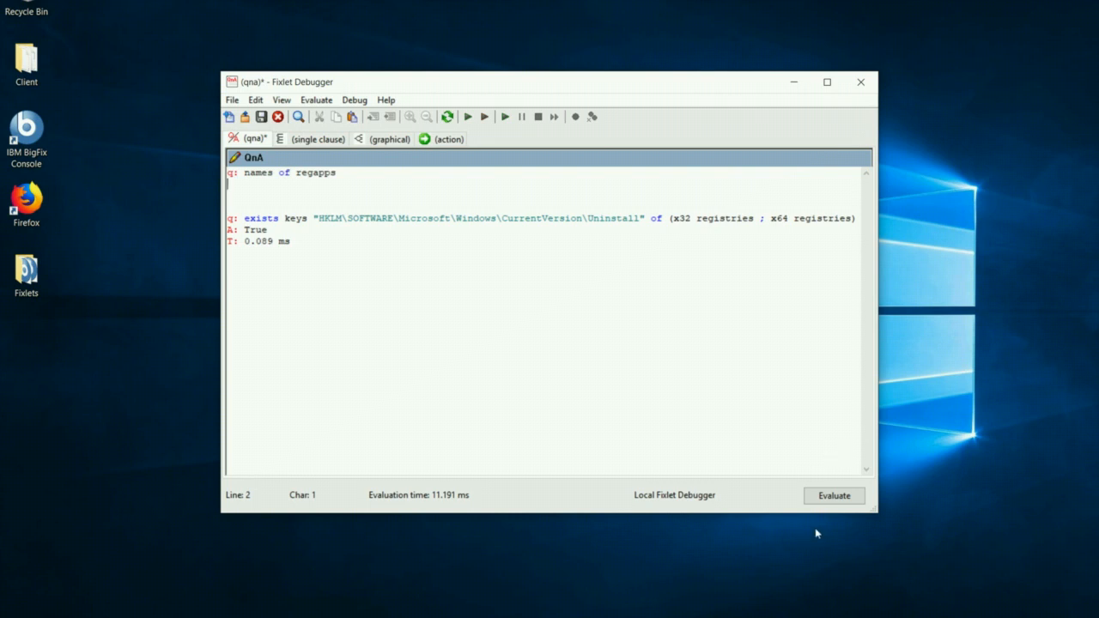
pyautogui.click(832, 495)
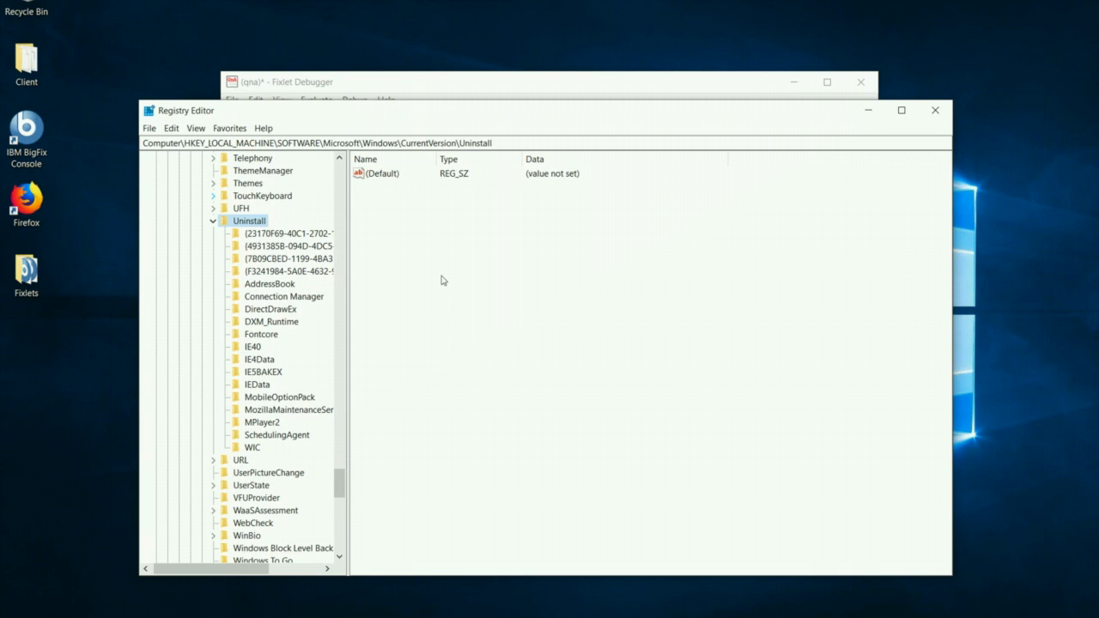
pyautogui.moveTo(220, 115)
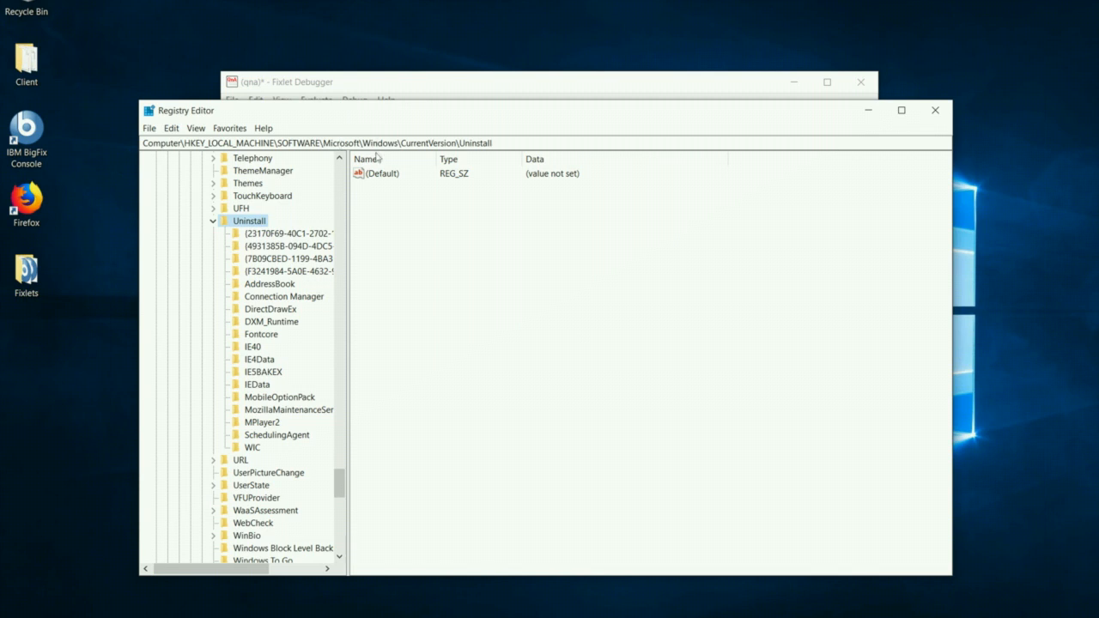
pyautogui.moveTo(376, 157)
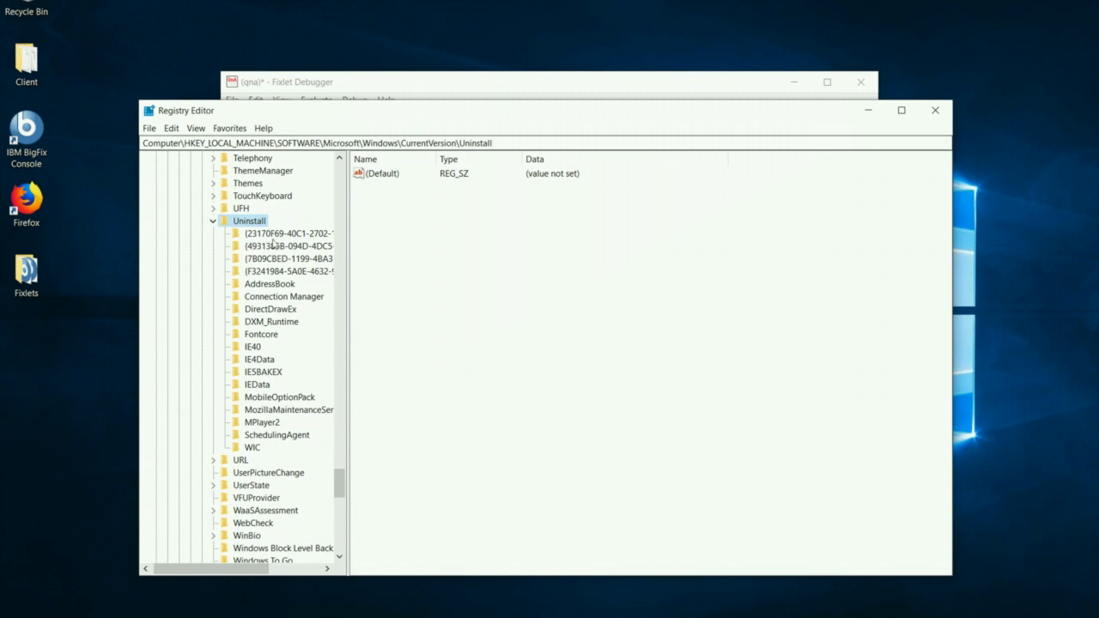
# Step: View the 7-Zip 19.00, VMware Tools and Visual C++ runtime uninstall subkeys
pyautogui.click(287, 233)
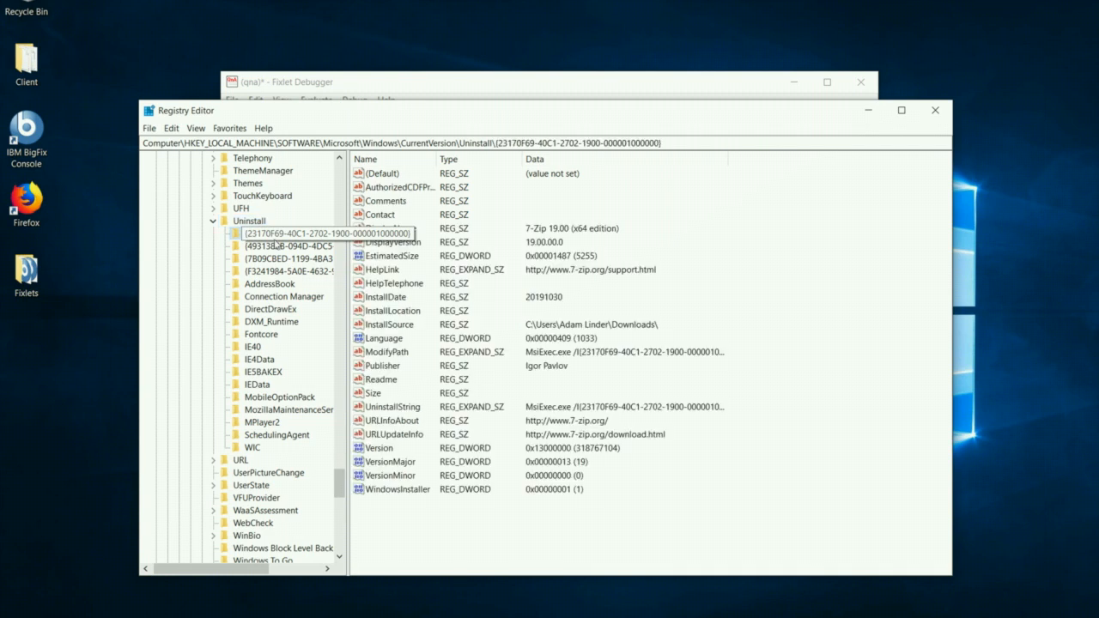
pyautogui.click(292, 259)
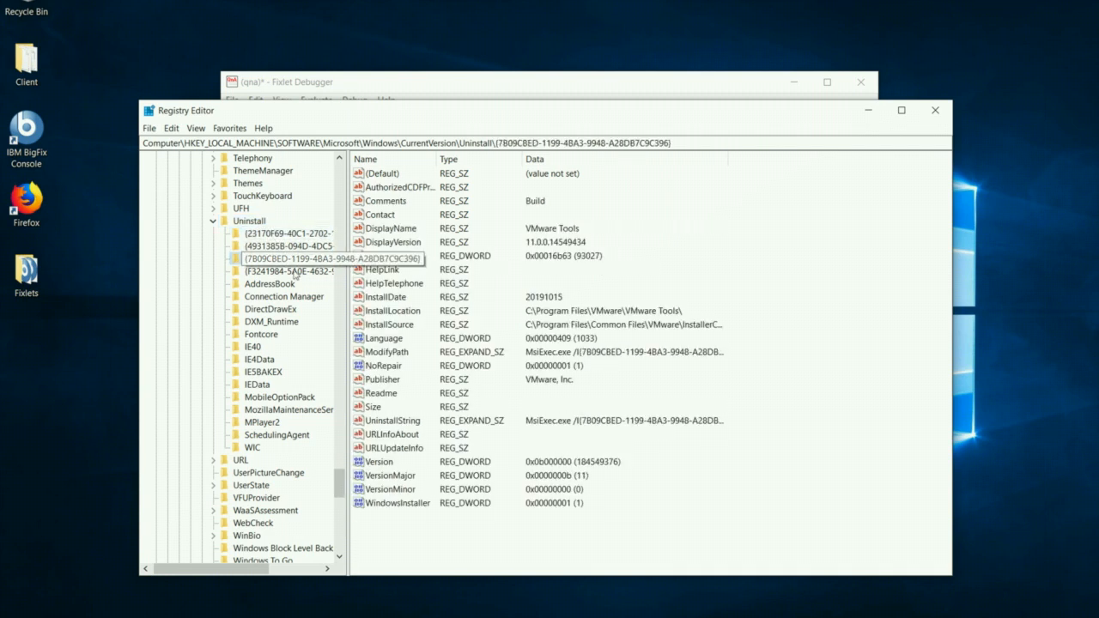
pyautogui.click(290, 271)
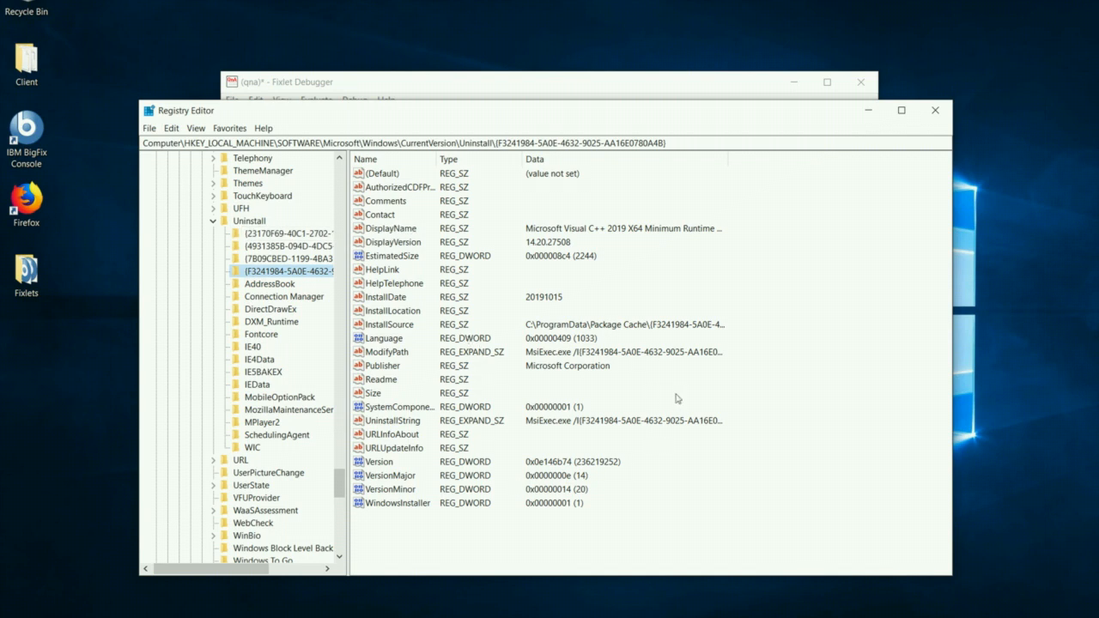
pyautogui.moveTo(637, 413)
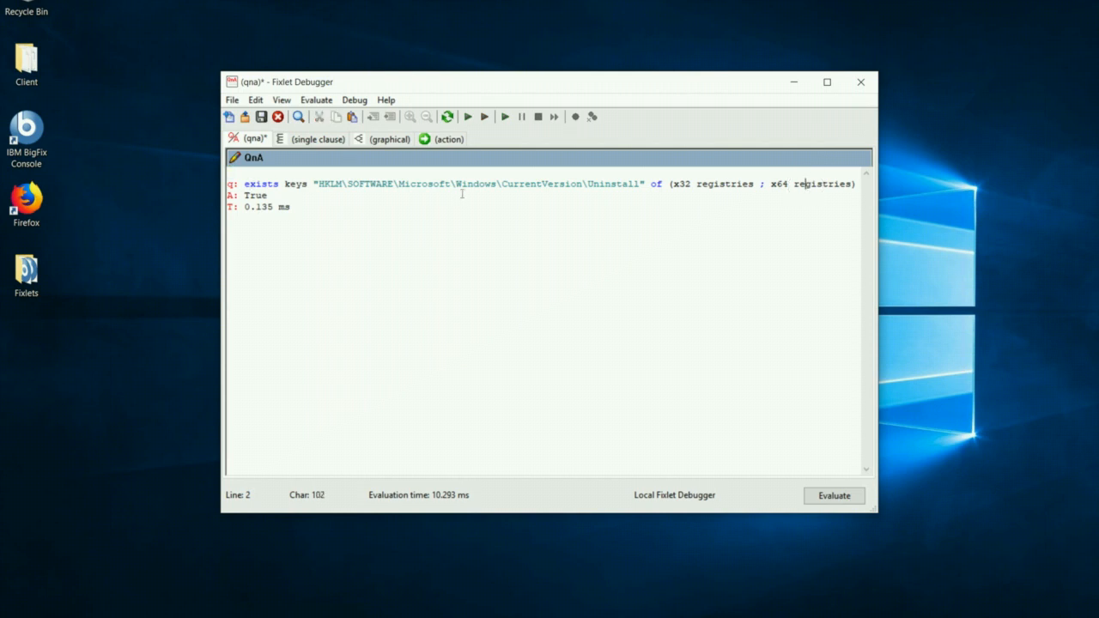
# Step: Change the query to 'keys of keys' Uninstall across x32 and x64 registries and evaluate
pyautogui.doubleClick(262, 184)
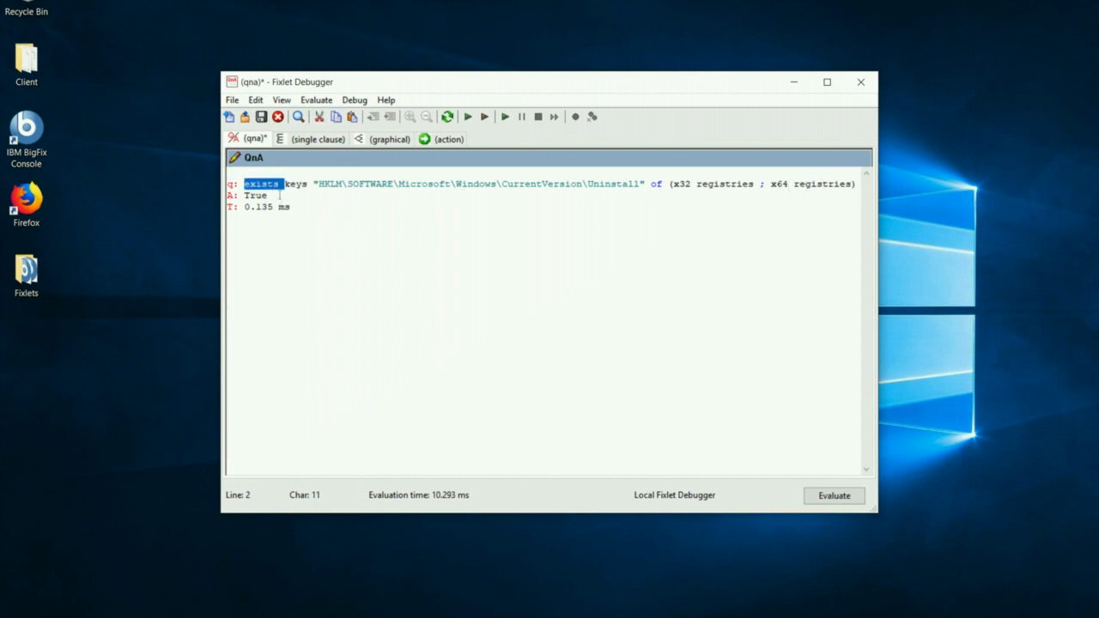
pyautogui.write('kew')
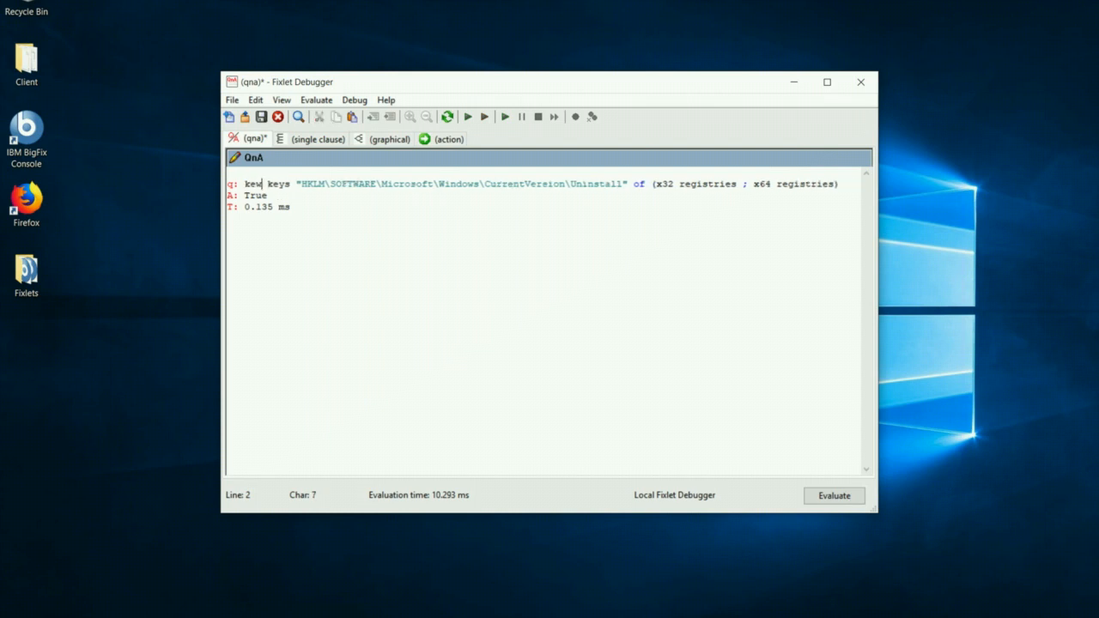
pyautogui.write('of')
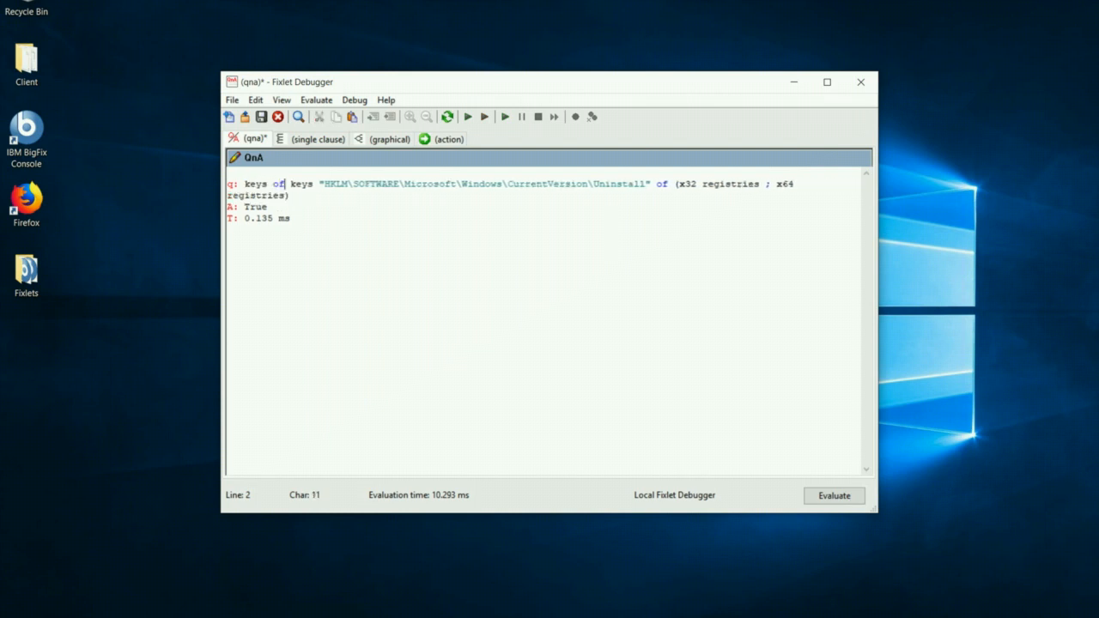
pyautogui.click(832, 495)
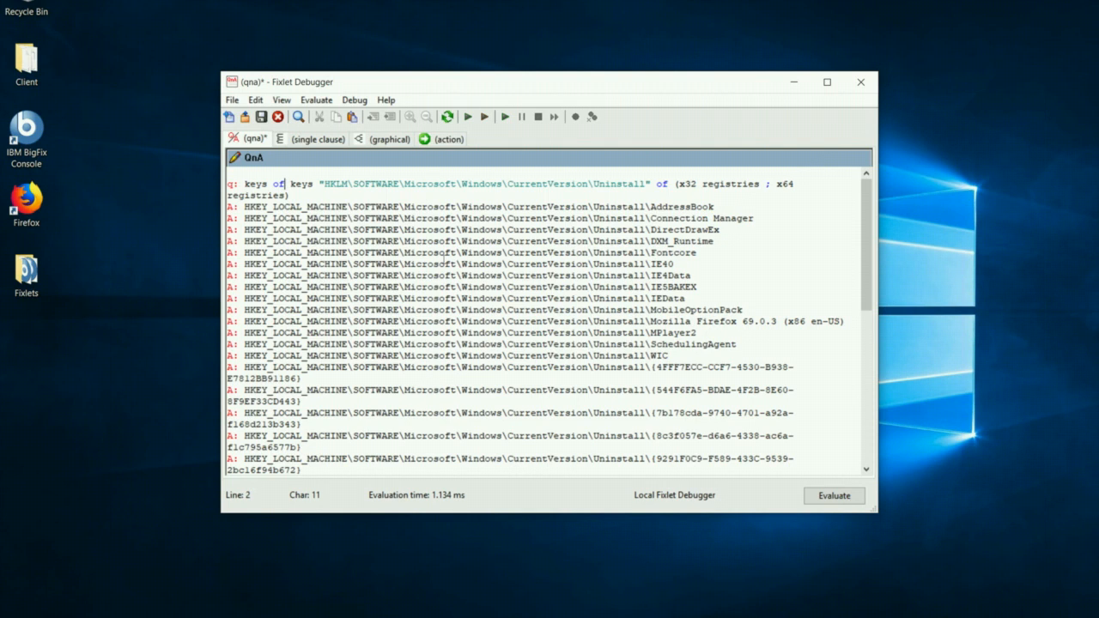
pyautogui.scroll(-3)
pyautogui.write('values "Displa')
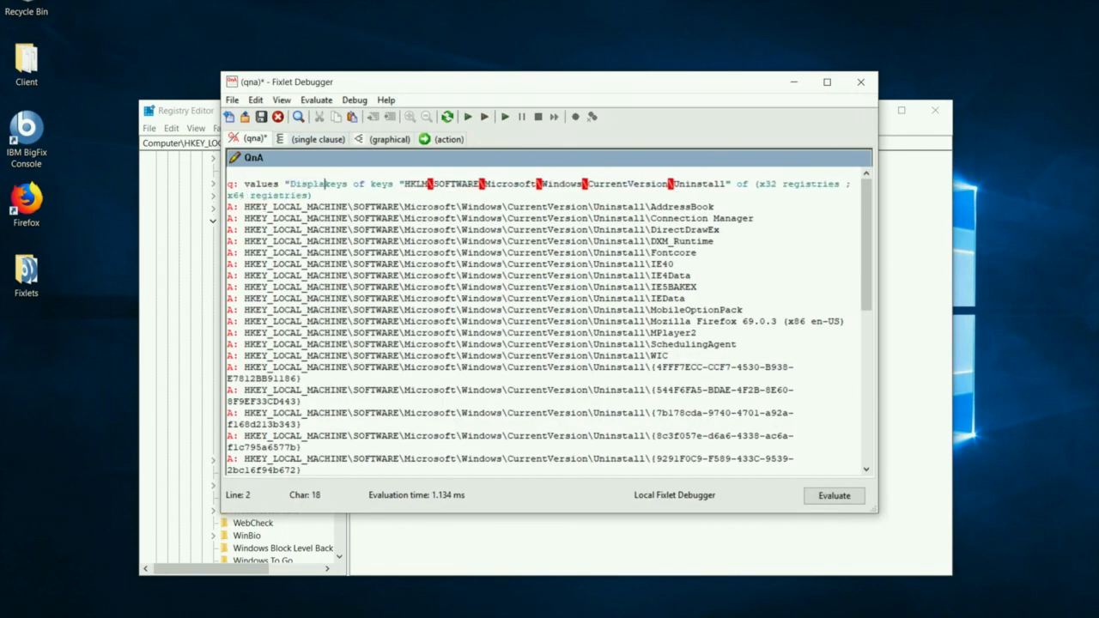
# Step: Evaluate the DisplayName query listing installed programs, then start a new query line
pyautogui.click(832, 495)
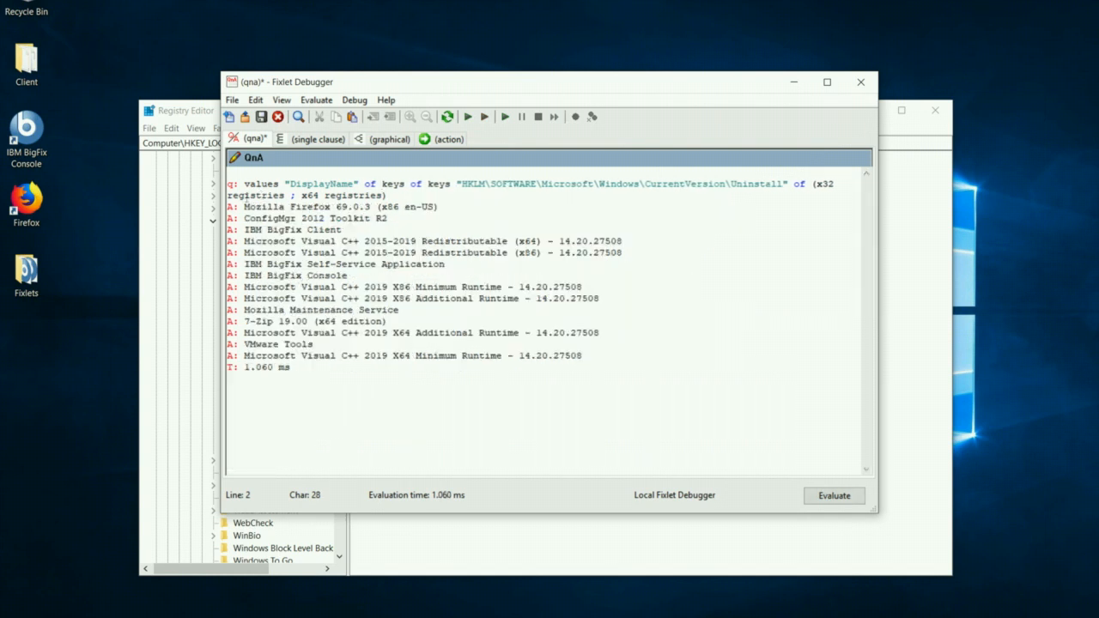
pyautogui.moveTo(325, 414)
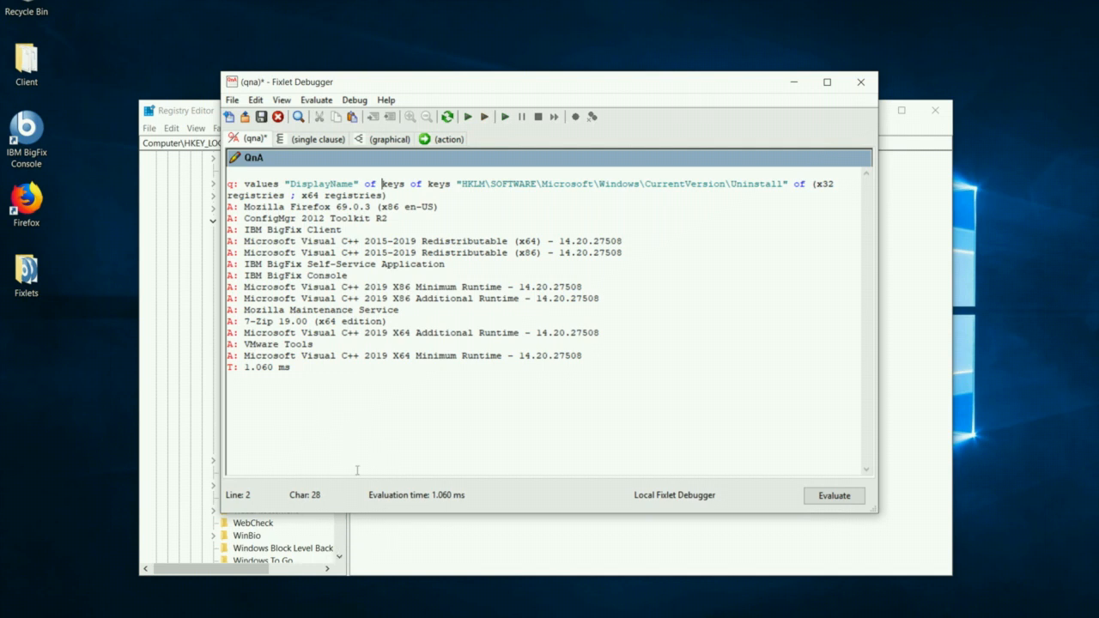
pyautogui.moveTo(422, 450)
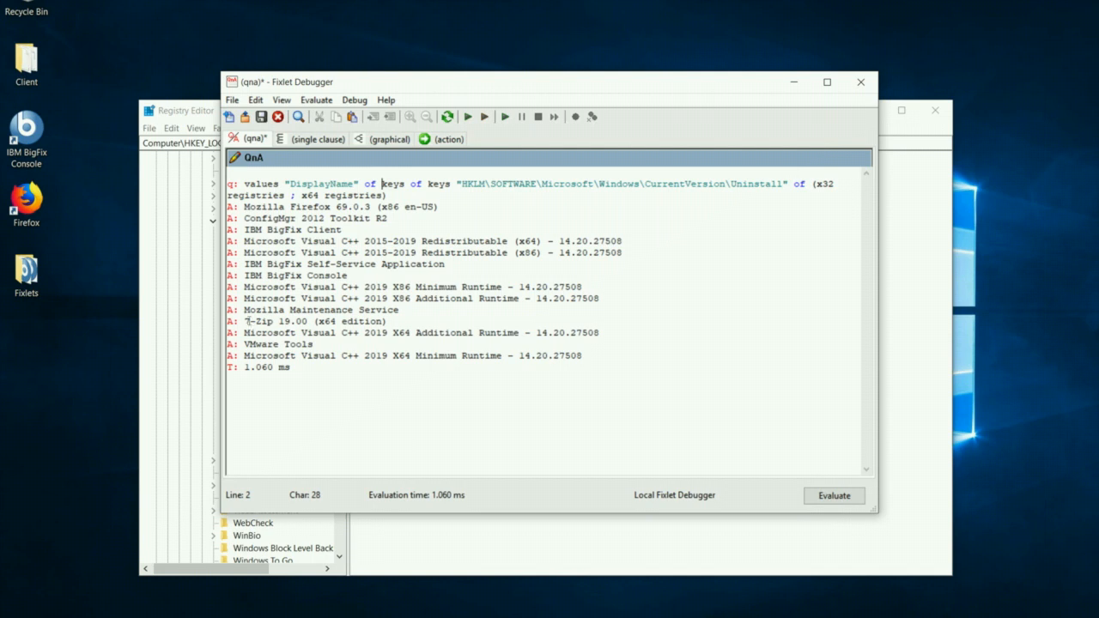
pyautogui.click(275, 321)
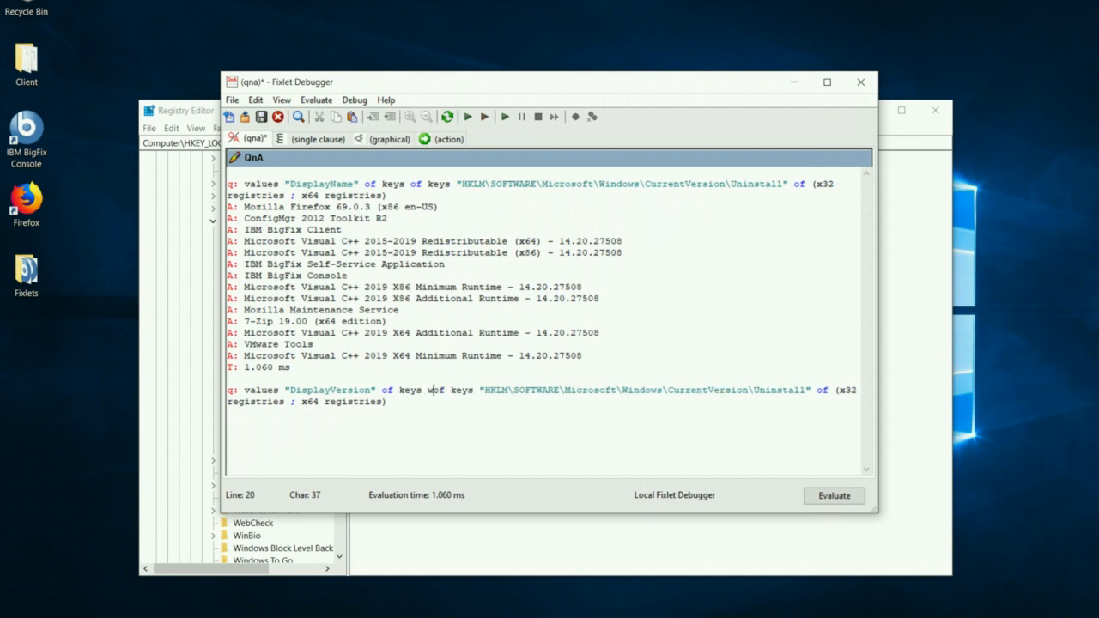
# Step: Query DisplayVersion of keys whose DisplayName starts with 7-Zip, returning 19.00.00.0
pyautogui.write('hose')
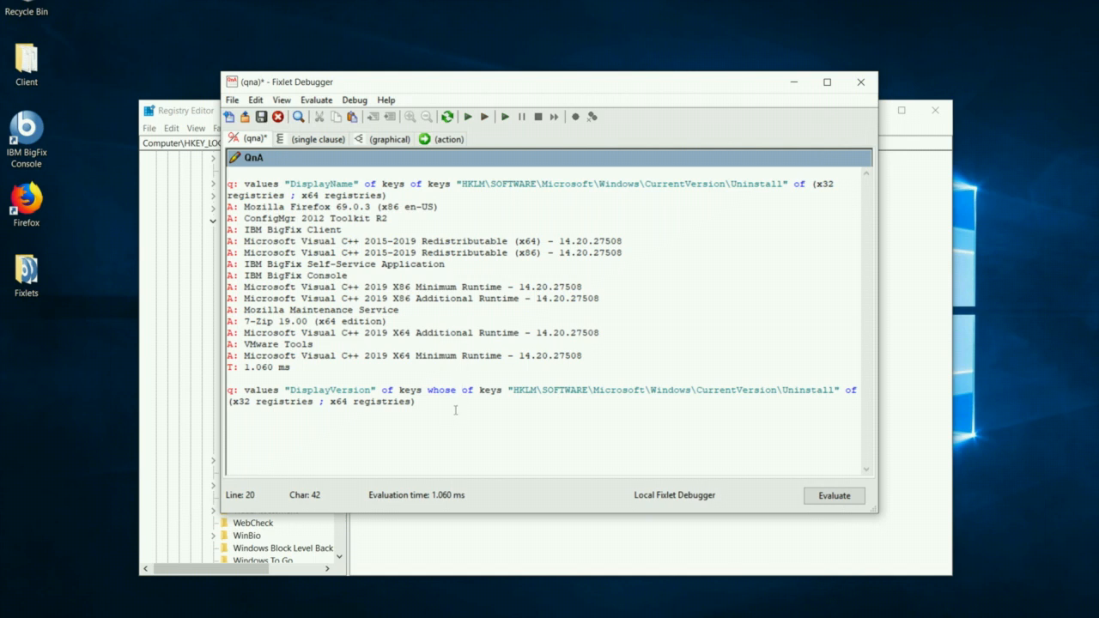
pyautogui.moveTo(409, 453)
pyautogui.write('(')
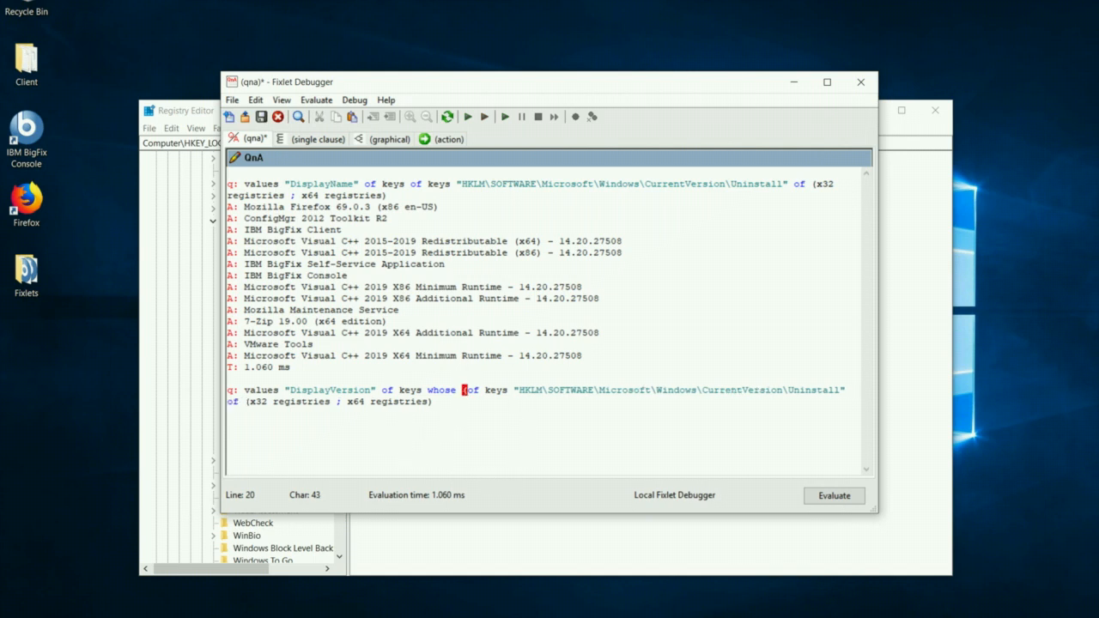
pyautogui.write('value "DisplayName" of it as string starts with "7-Zip')
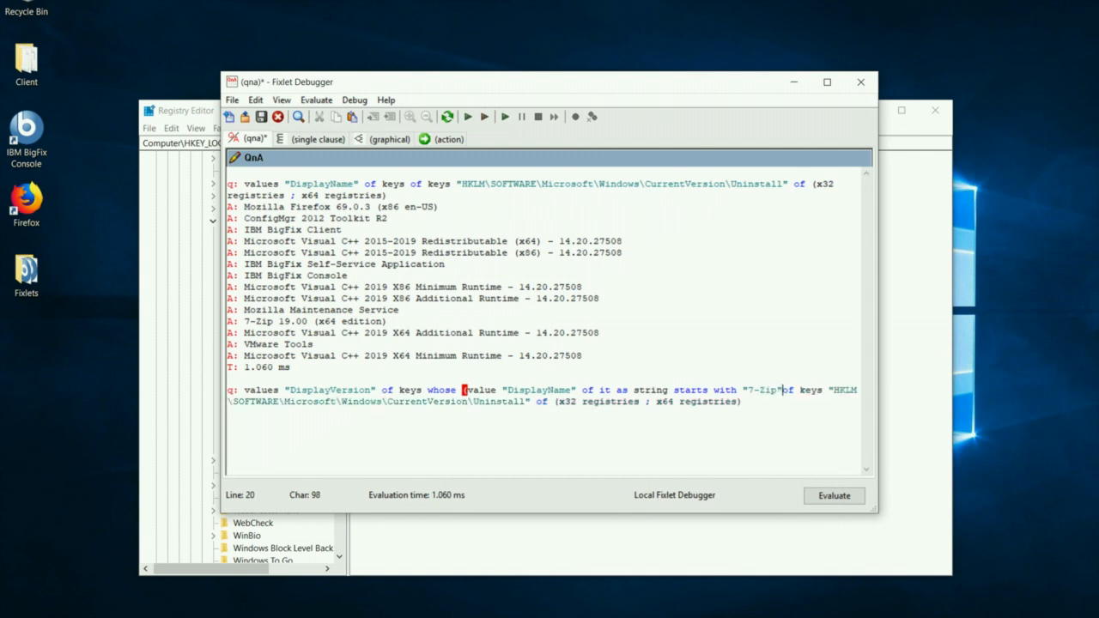
pyautogui.click(832, 495)
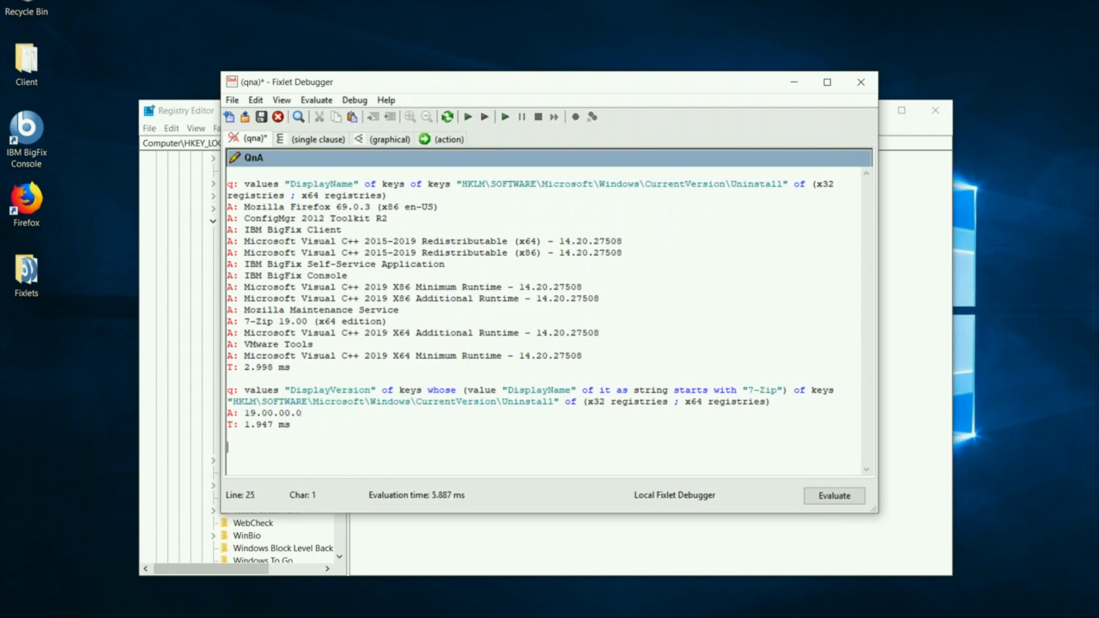
# Step: Add an AND condition DisplayVersion >= "19.00.00.0" to the 7-Zip query and evaluate it with exists
pyautogui.write('q:')
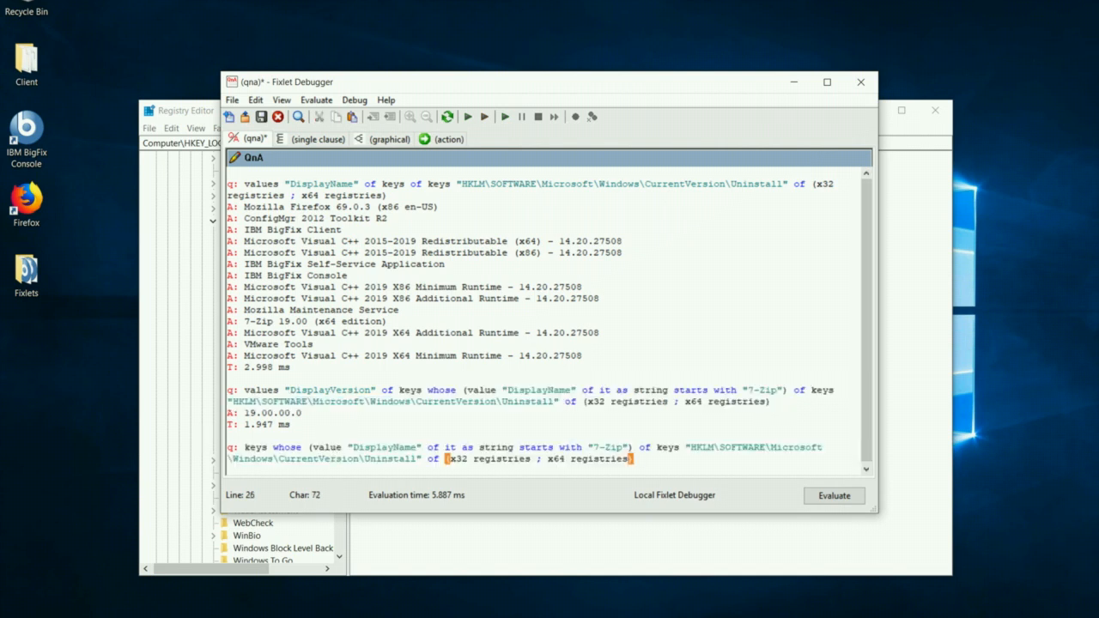
pyautogui.click(286, 447)
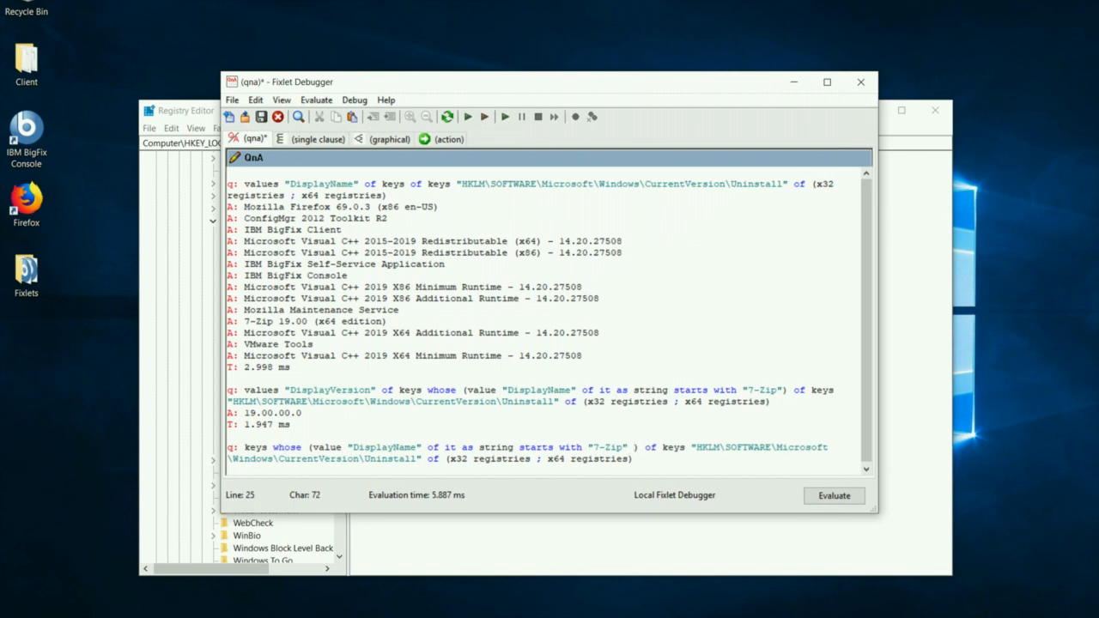
pyautogui.write('AND')
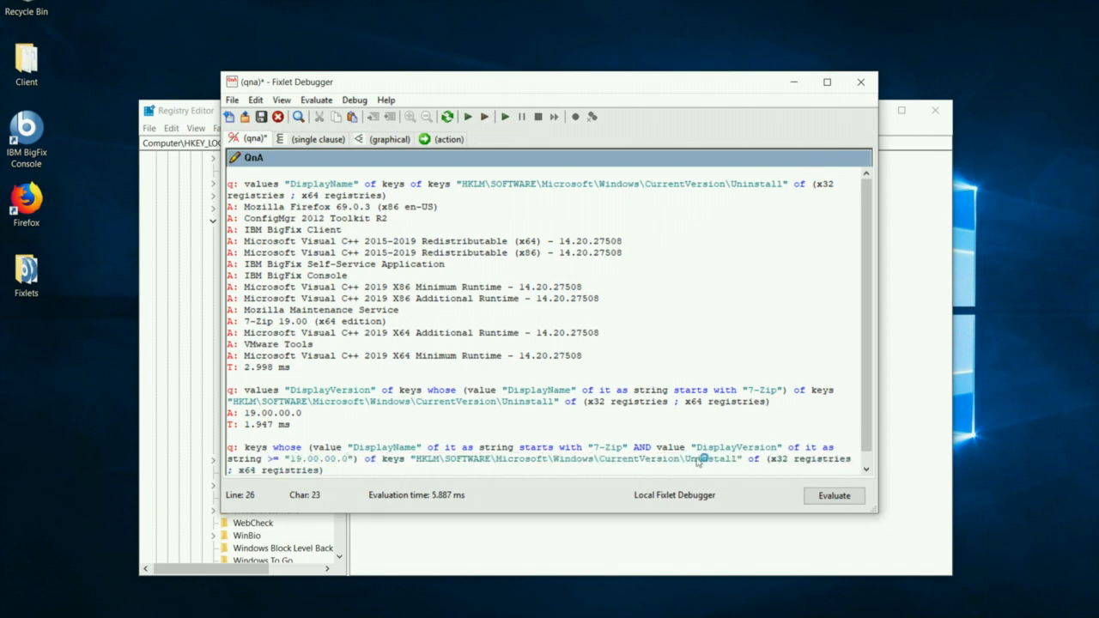
pyautogui.click(833, 496)
pyautogui.write(' exists')
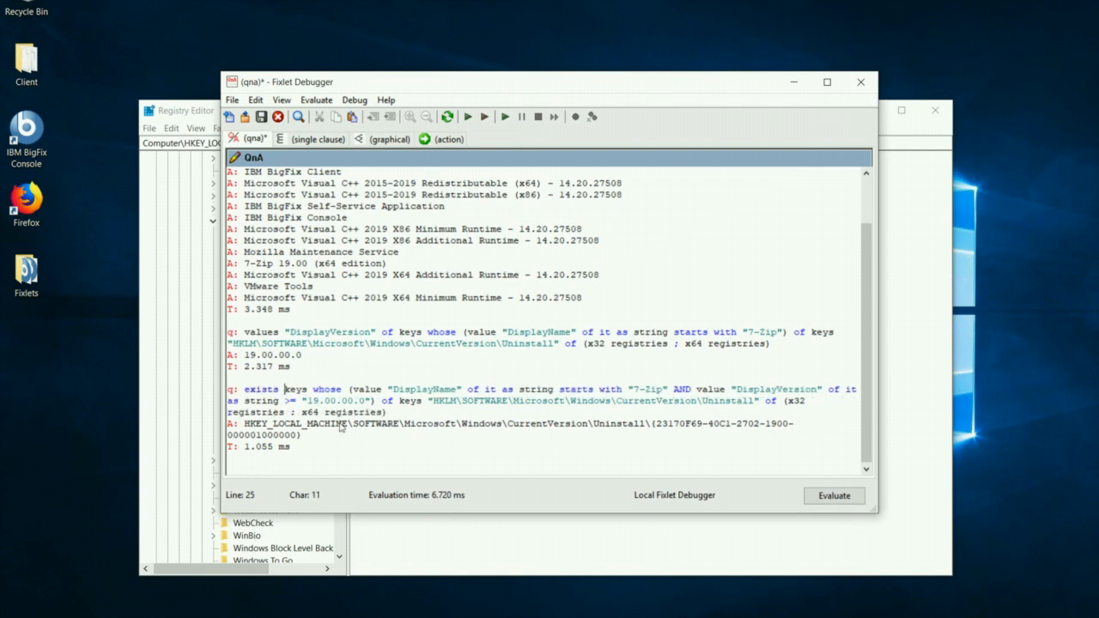
pyautogui.click(832, 496)
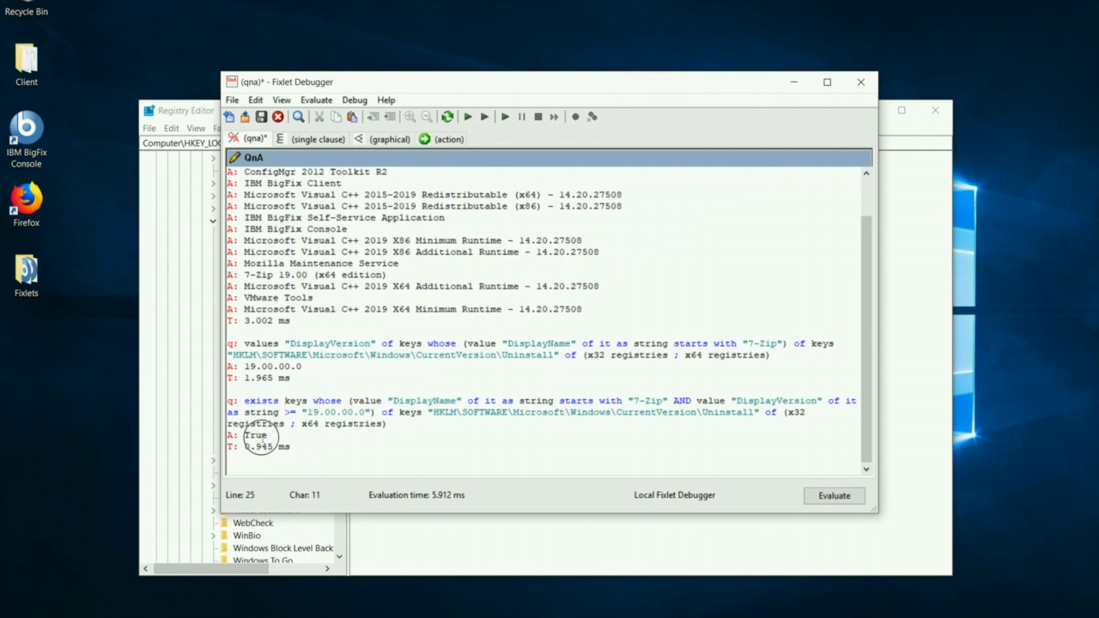
# Step: Insert 'not' before 'exists' in the 7-Zip version query and evaluate
pyautogui.click(258, 435)
pyautogui.write(' not')
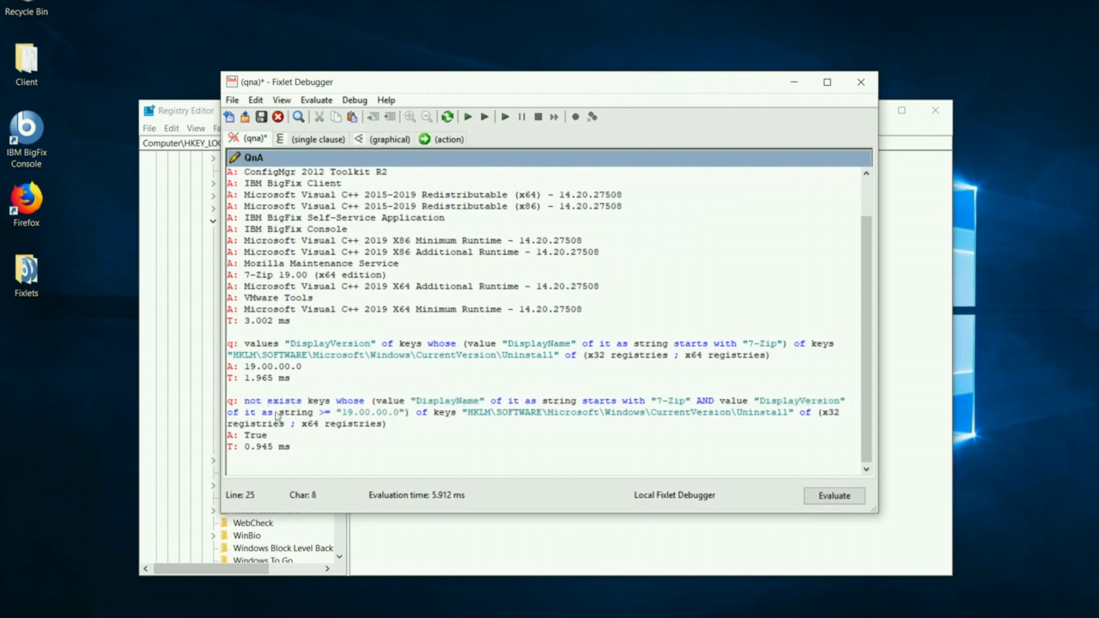
pyautogui.click(832, 495)
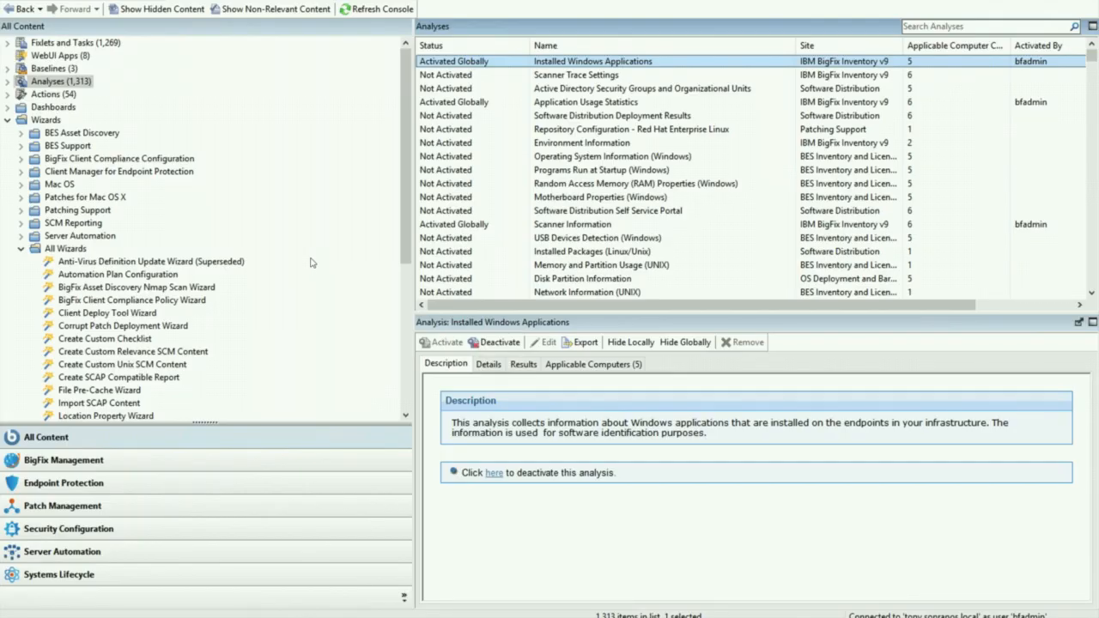
pyautogui.moveTo(301, 273)
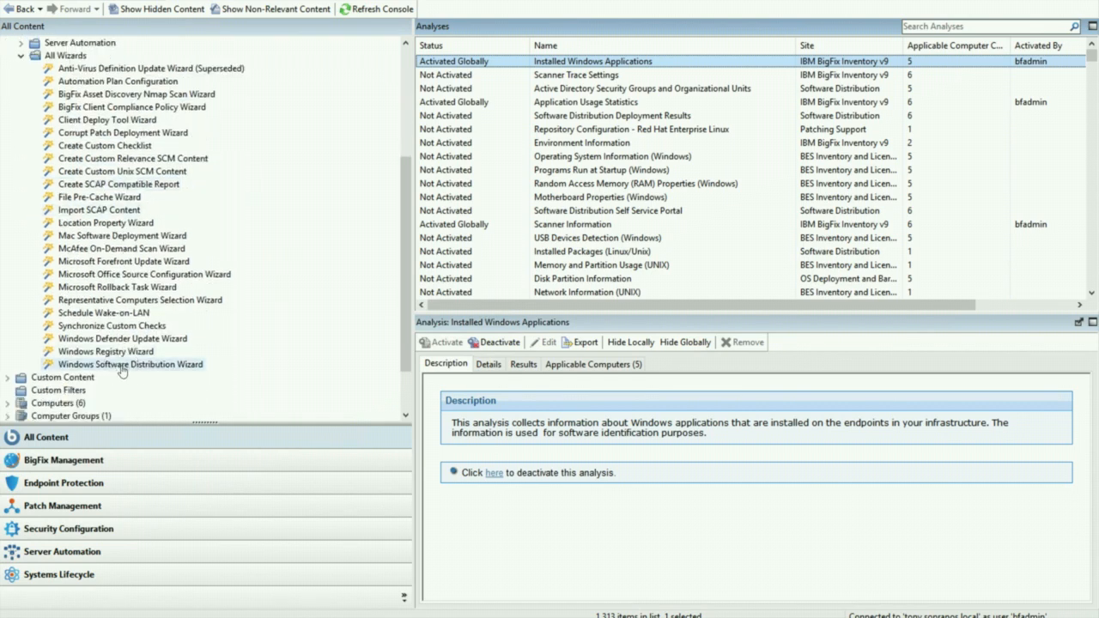
# Step: Start a Windows Software Distribution for '7 zip' version 19.0 using the local 7-Zip MSI
pyautogui.doubleClick(131, 364)
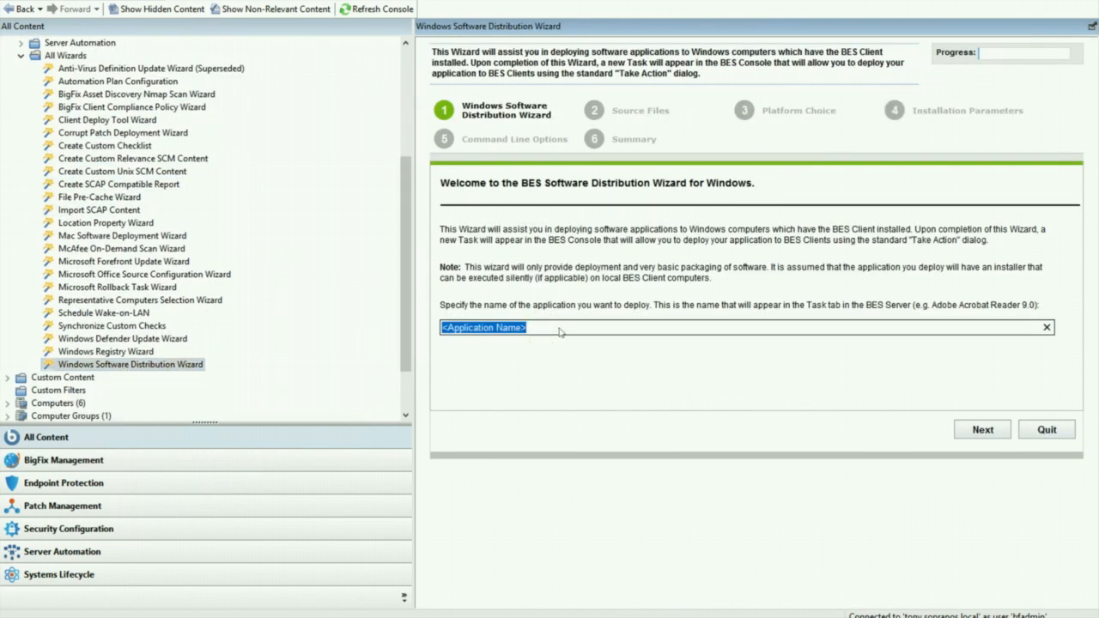
pyautogui.write('7 zip')
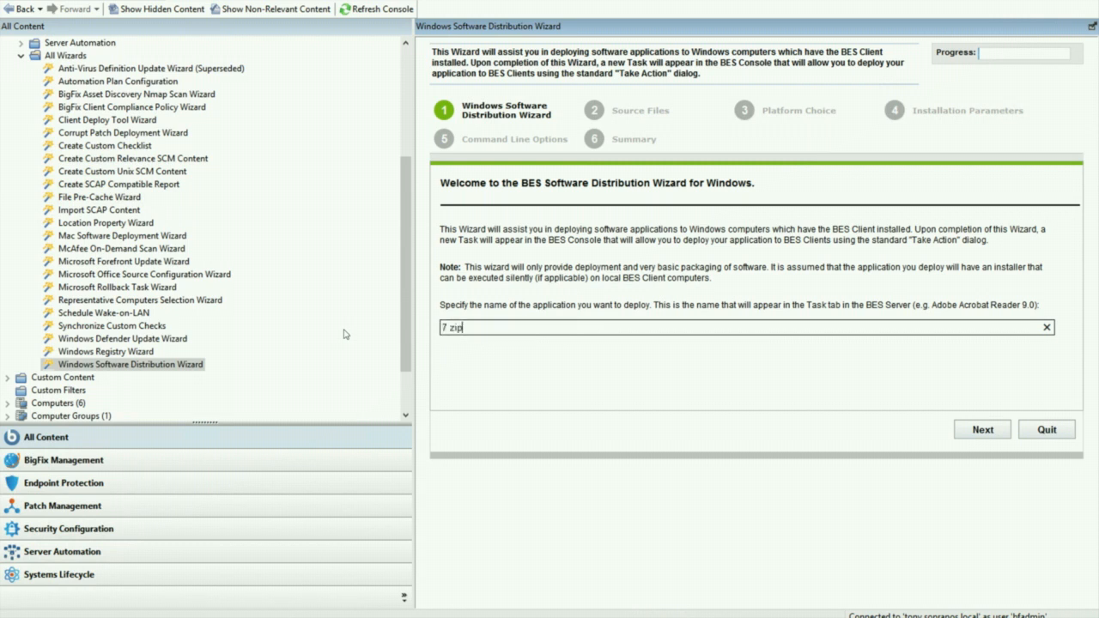
pyautogui.write('19.0')
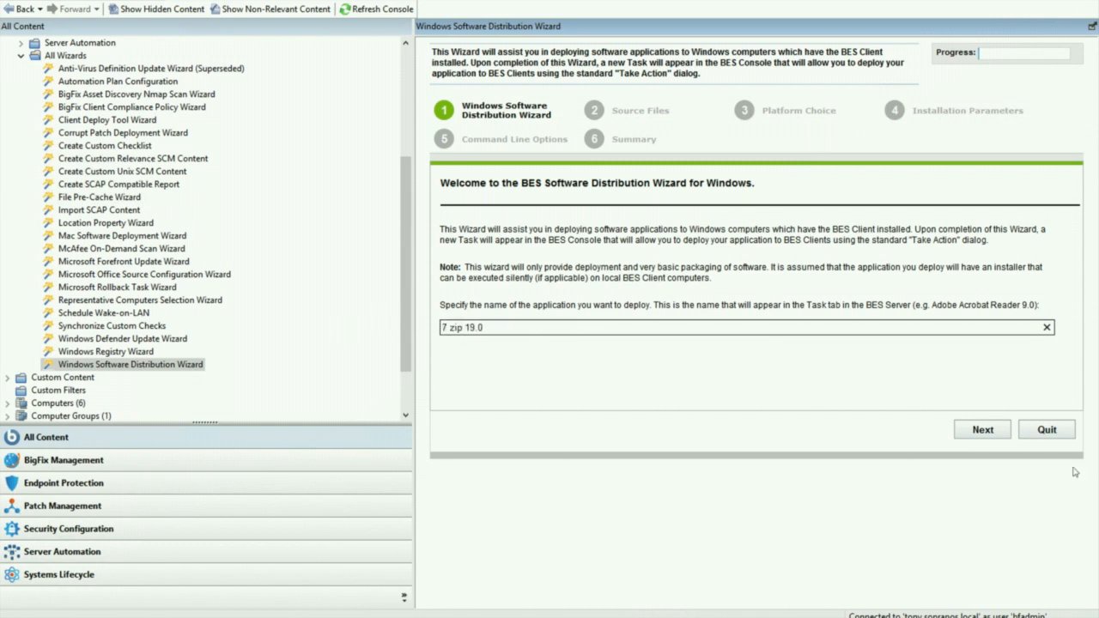
pyautogui.click(982, 429)
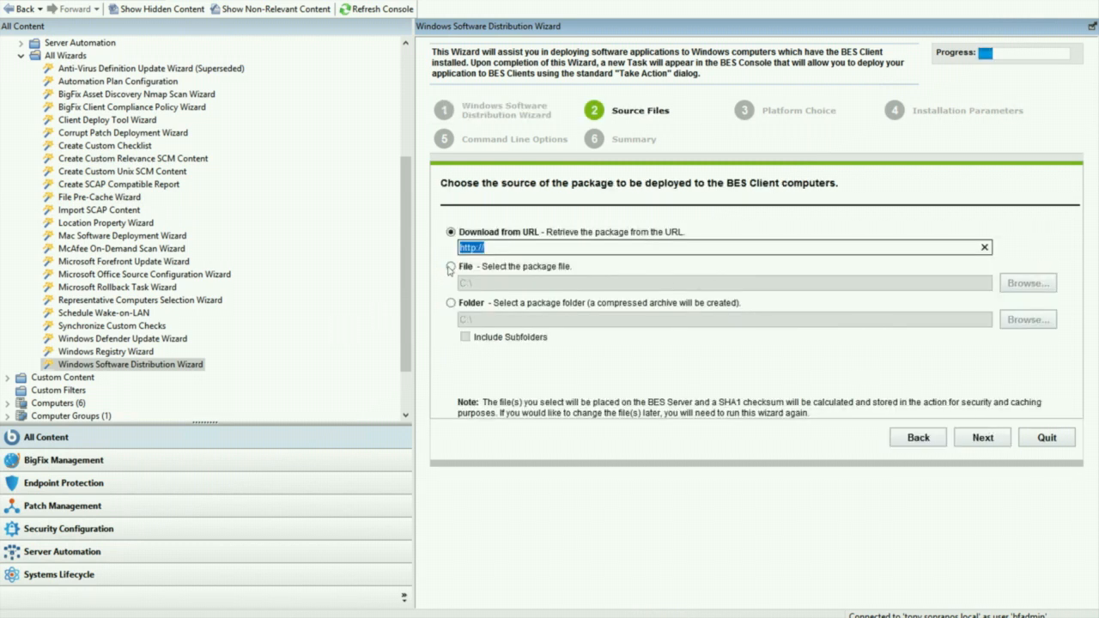
pyautogui.click(1027, 283)
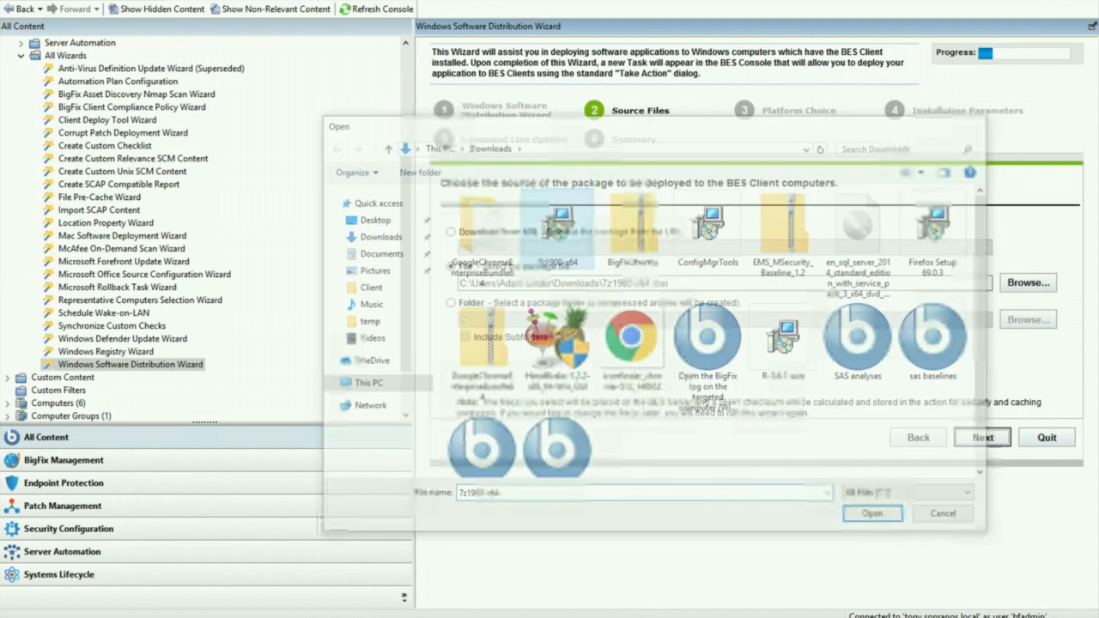
pyautogui.click(871, 513)
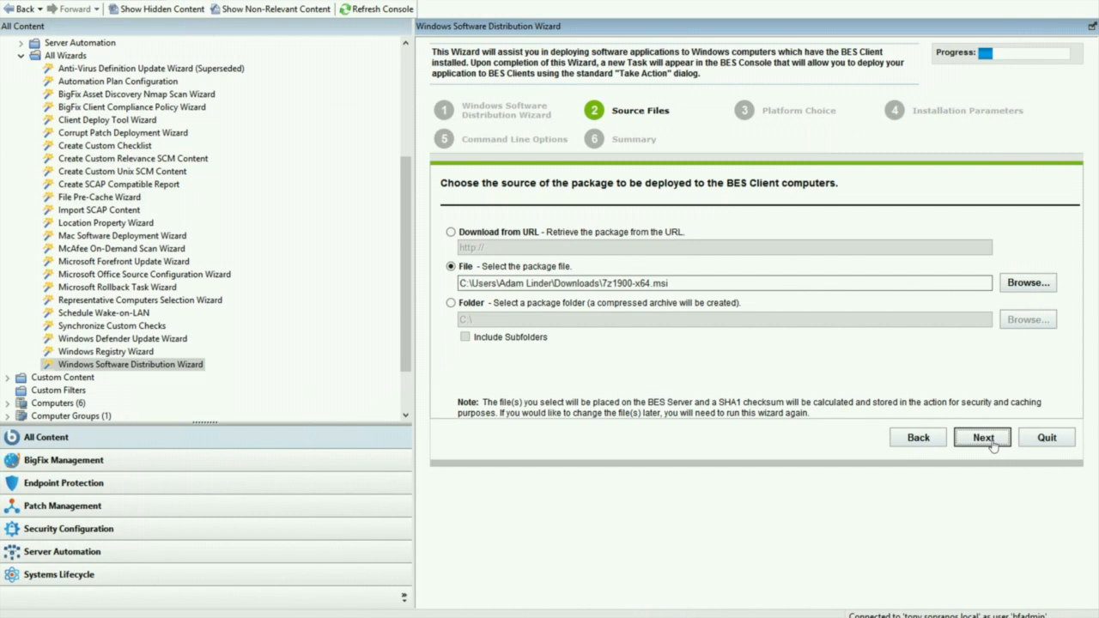
pyautogui.click(983, 437)
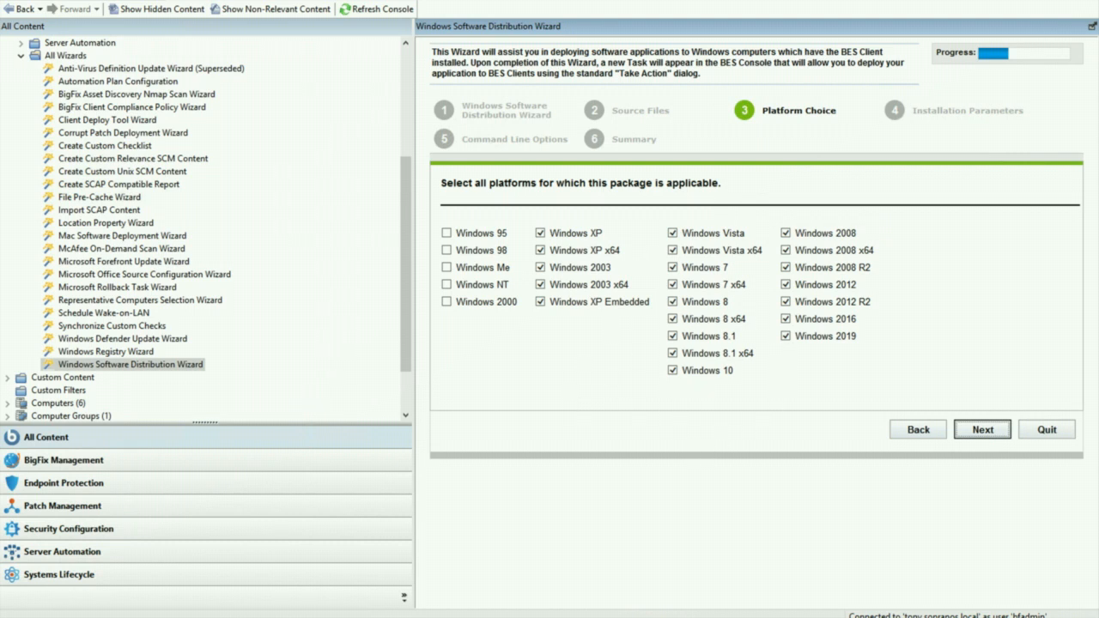
pyautogui.moveTo(658, 341)
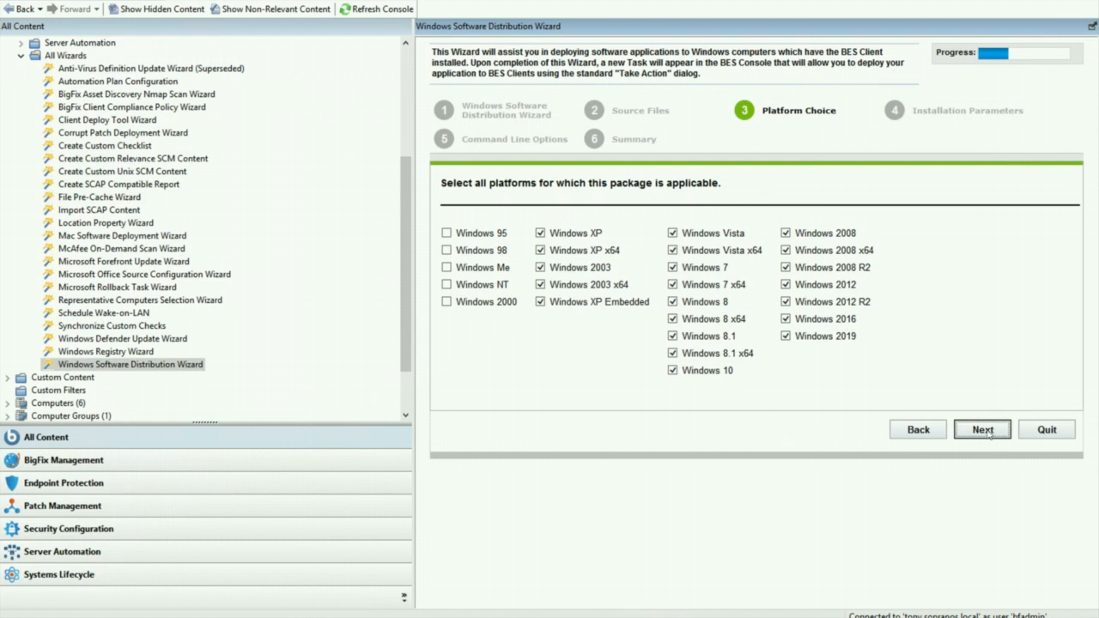
# Step: Keep default platforms and OS-only targeting, adding /l*v C:\temp\7zip.log to the command line
pyautogui.click(983, 429)
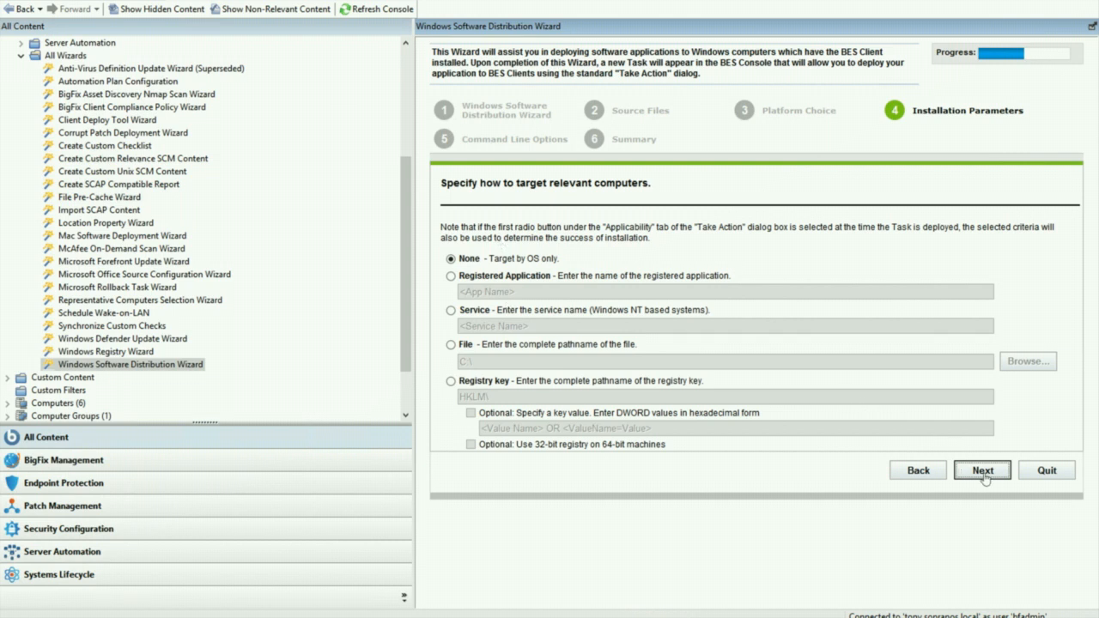
pyautogui.click(982, 470)
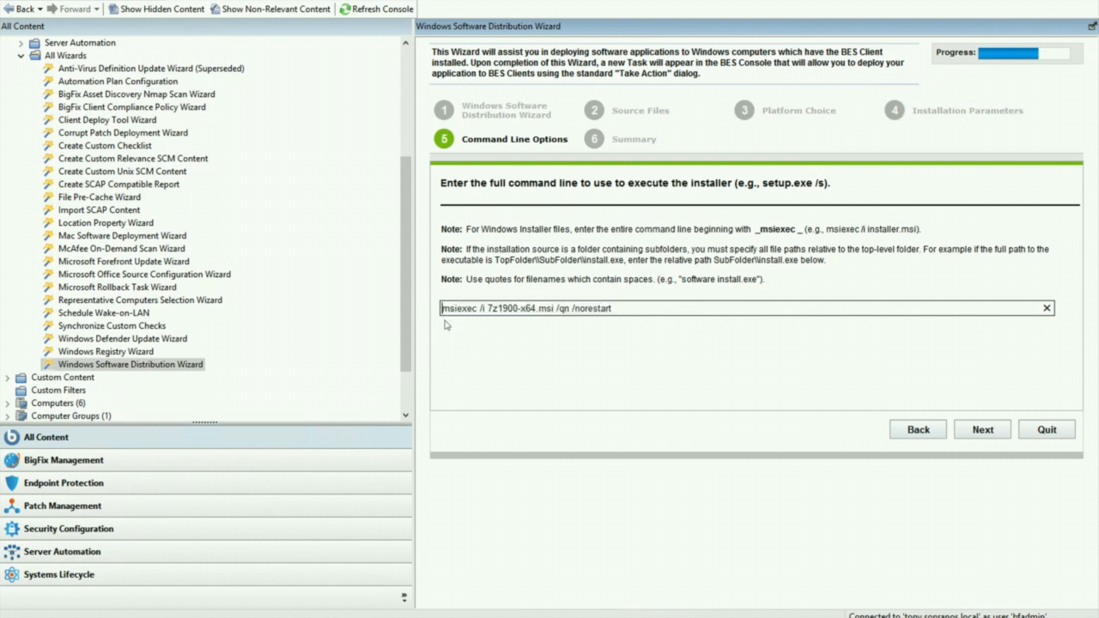
pyautogui.moveTo(534, 393)
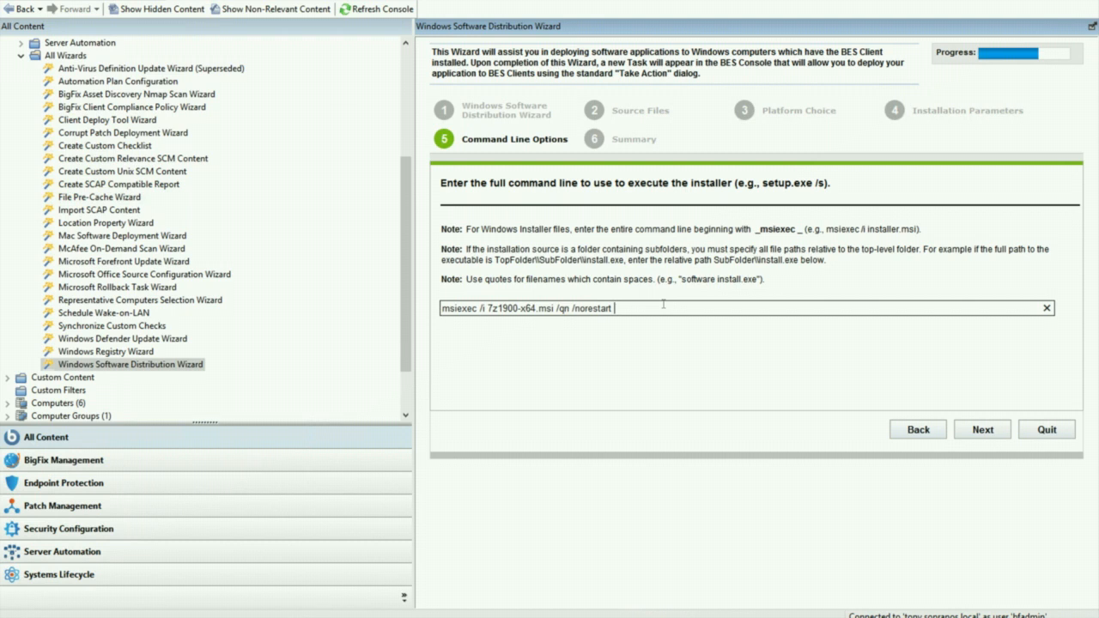
pyautogui.write('/l*v')
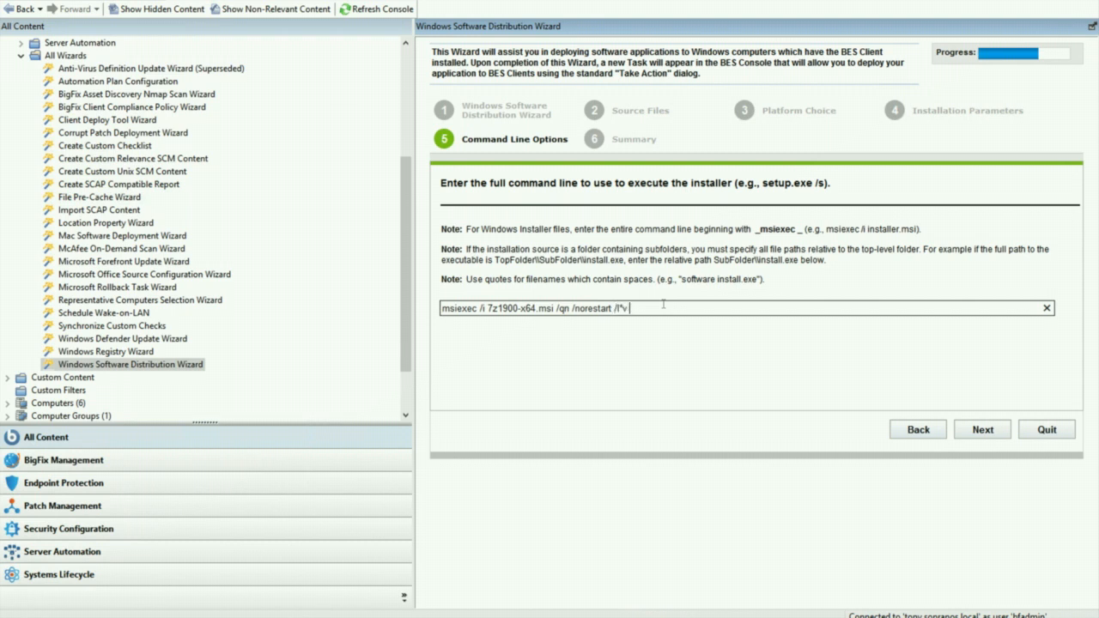
pyautogui.write('C:\\')
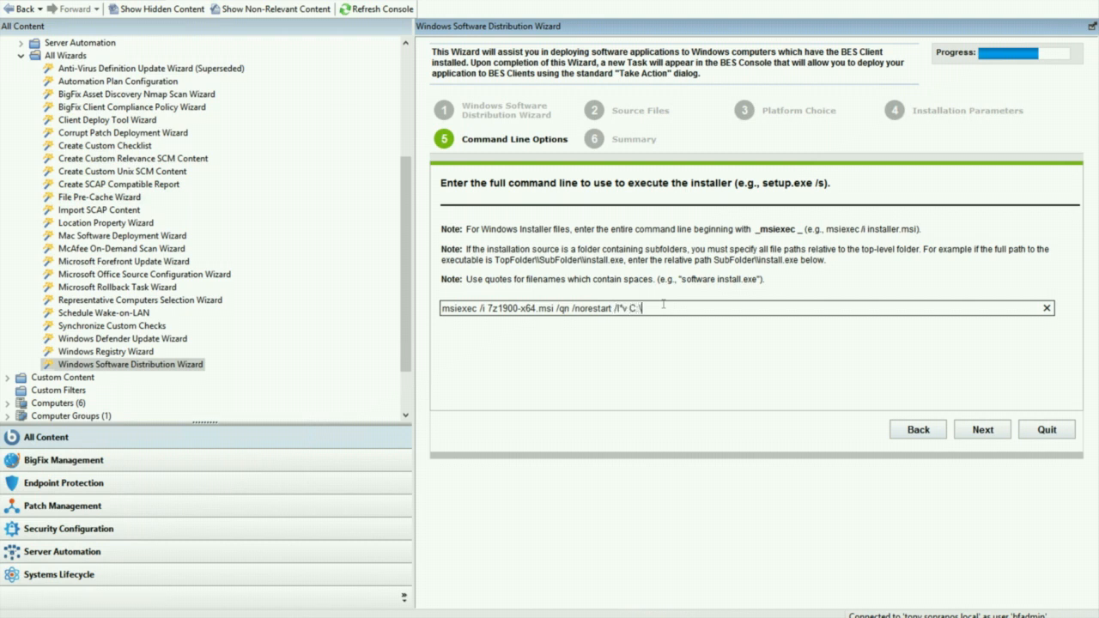
pyautogui.write('temp')
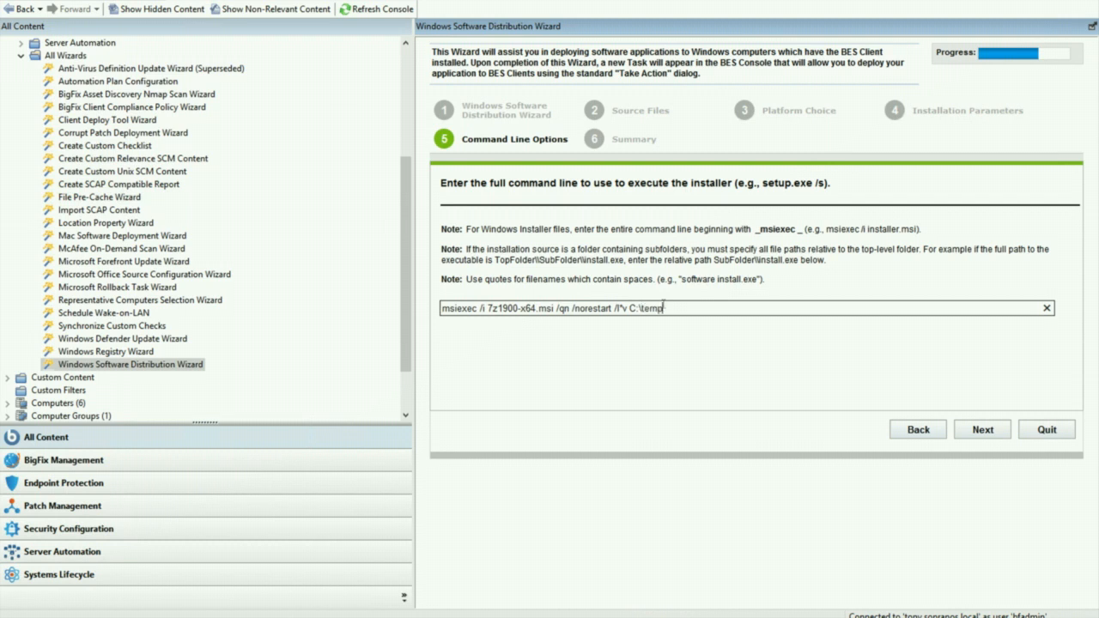
pyautogui.write('\\7zip.log')
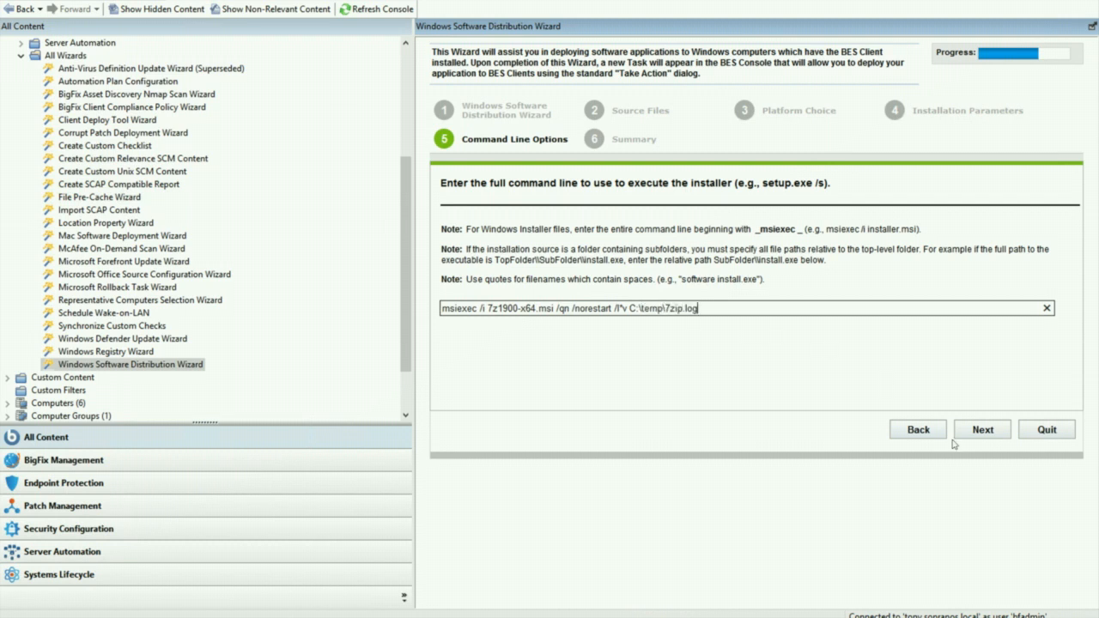
pyautogui.click(982, 429)
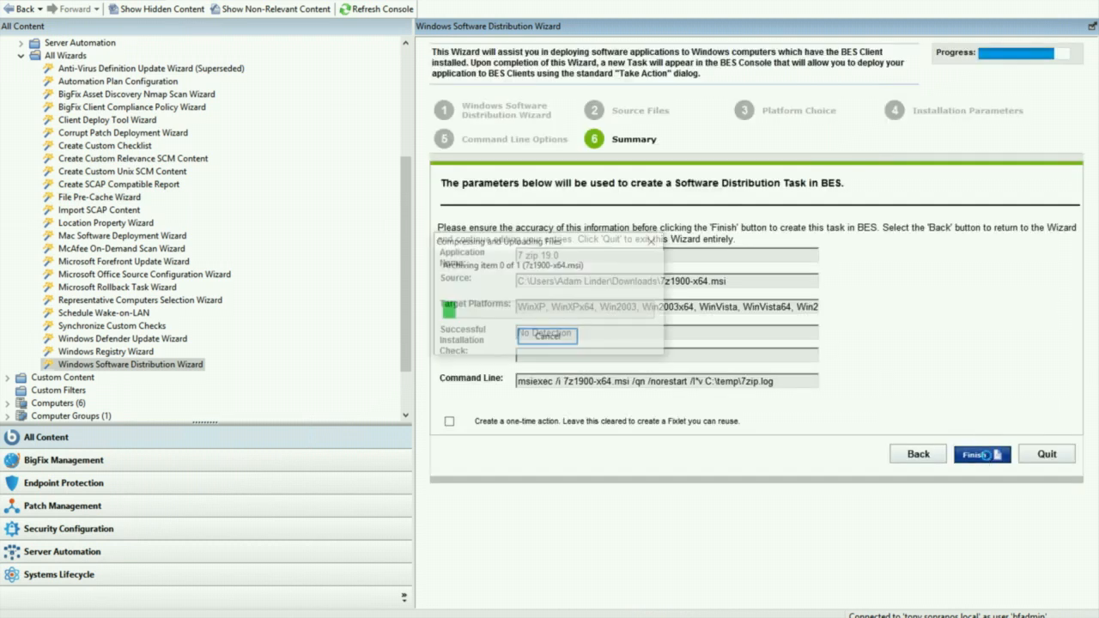
# Step: Finish the wizard and set relevance to Windows, x64, and the 7-Zip registry check
pyautogui.click(981, 454)
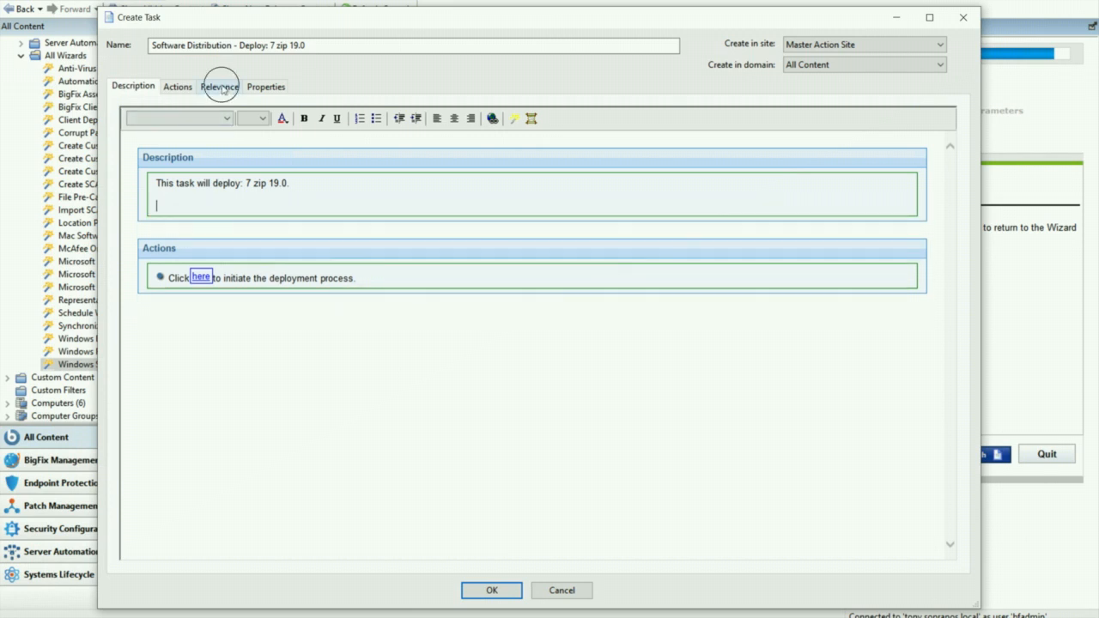
pyautogui.click(219, 85)
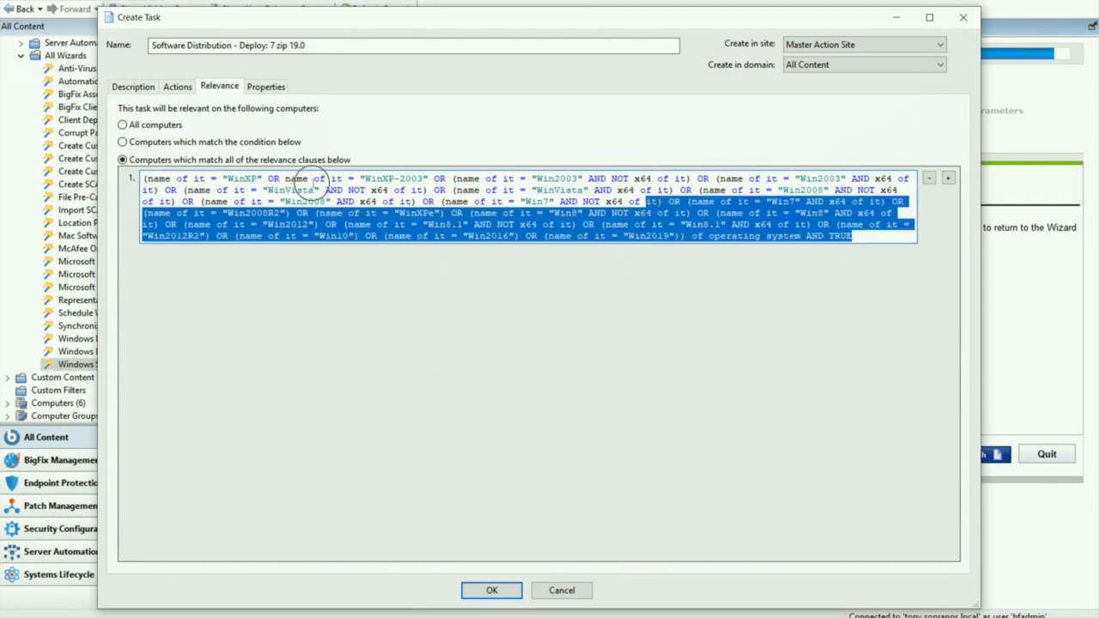
pyautogui.write('windows of operating system')
pyautogui.write('true')
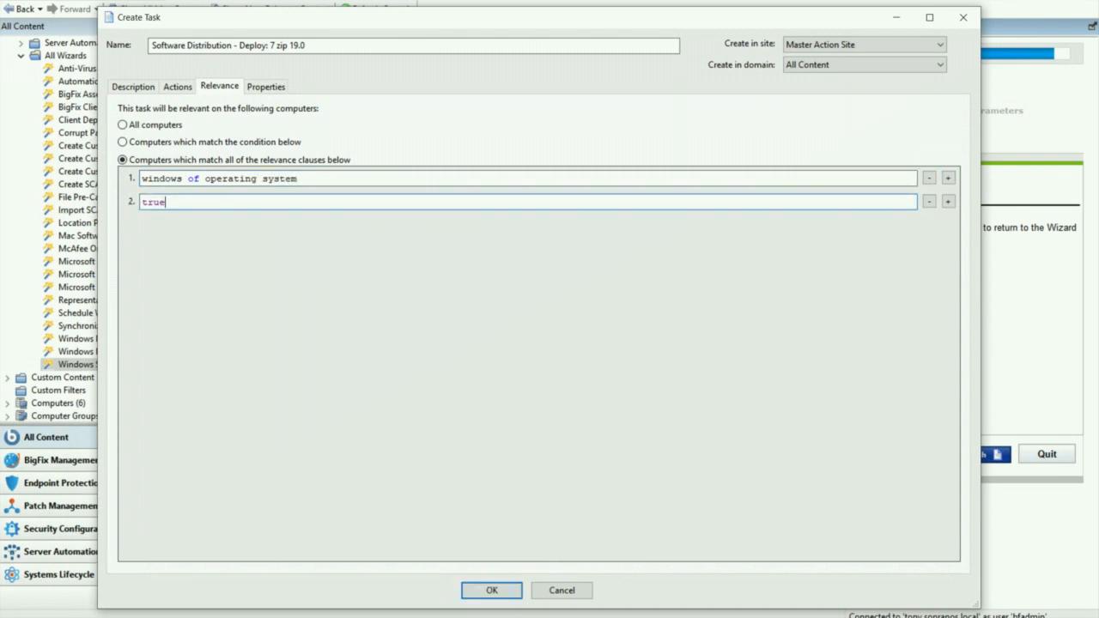
pyautogui.write('x64 of')
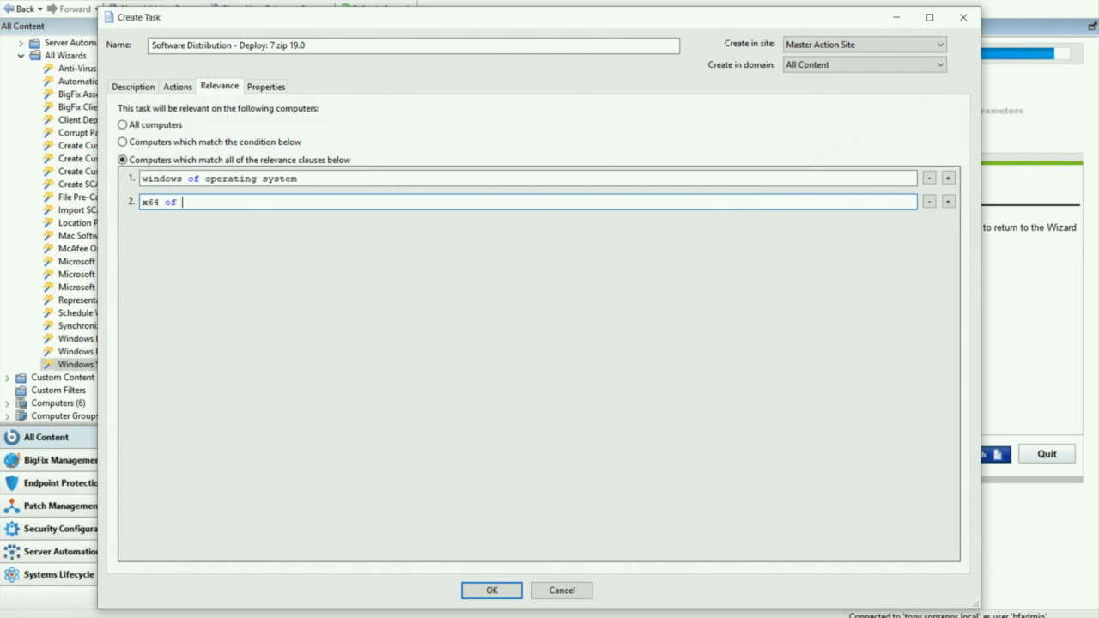
pyautogui.write('operating system')
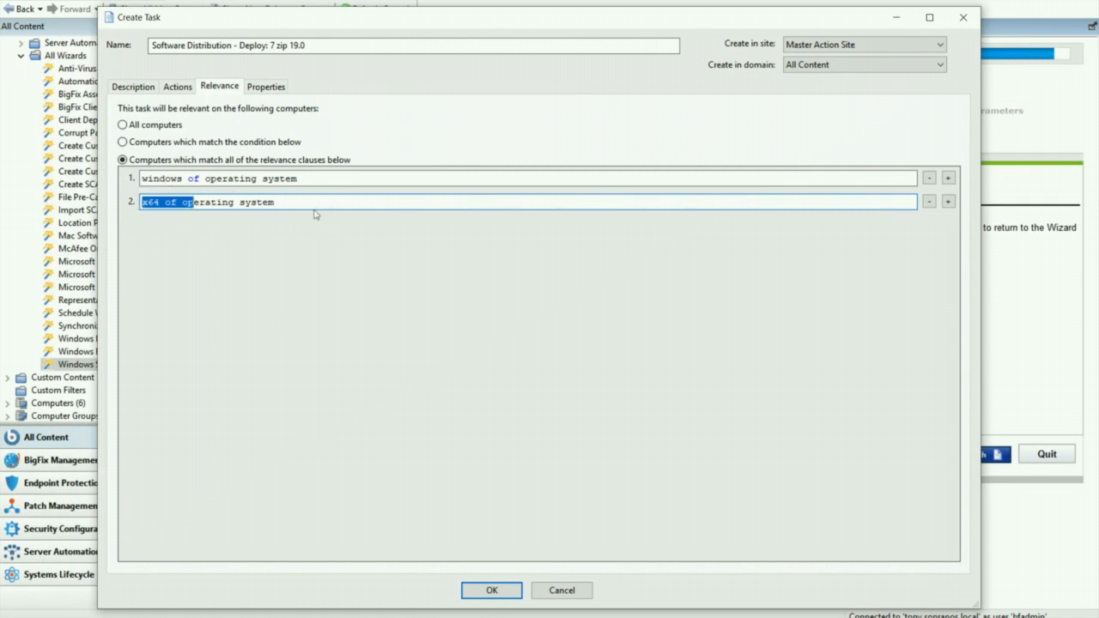
pyautogui.click(382, 202)
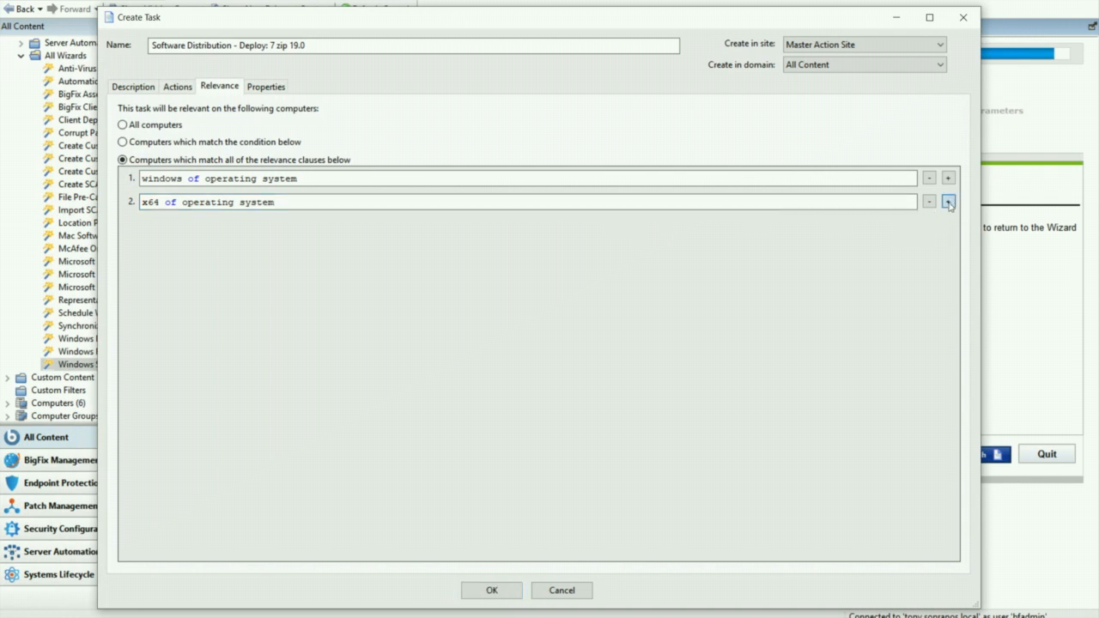
pyautogui.click(949, 202)
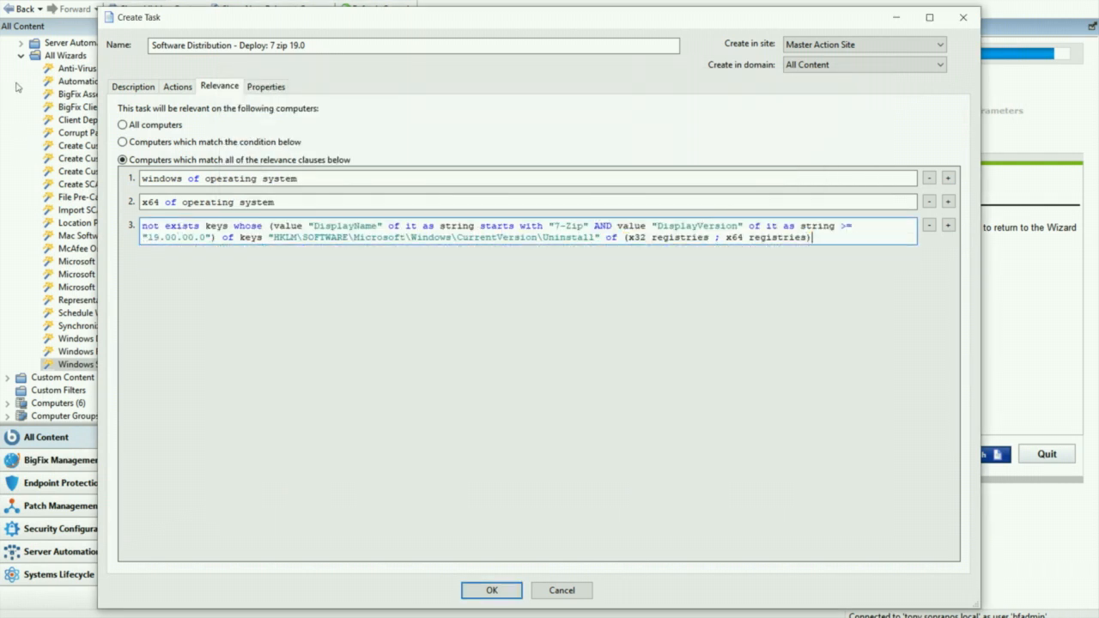
pyautogui.click(177, 86)
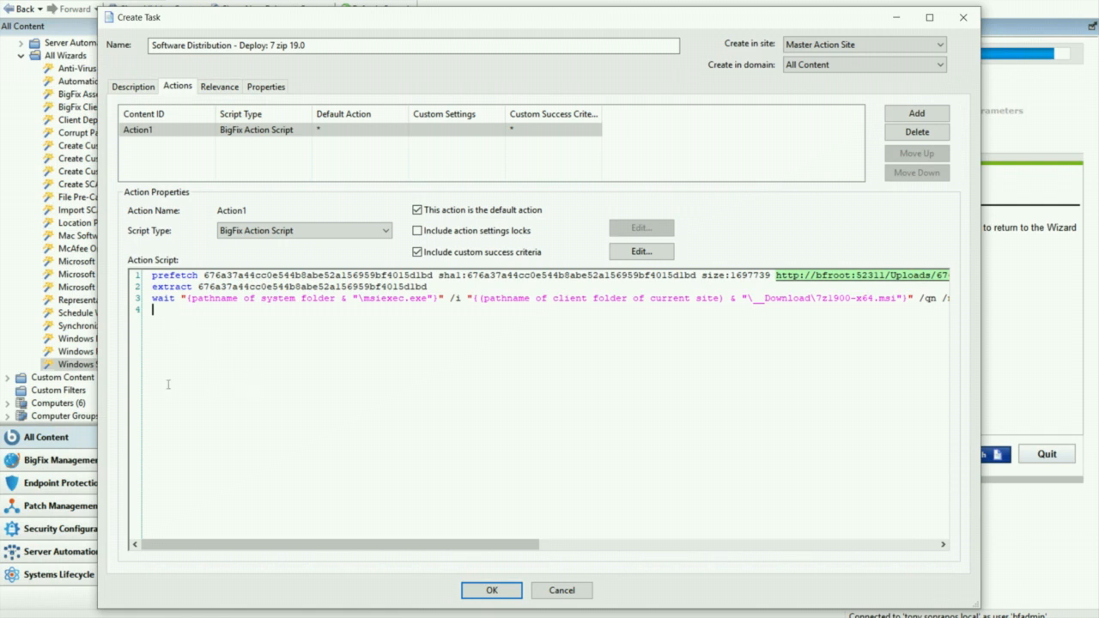
pyautogui.moveTo(239, 376)
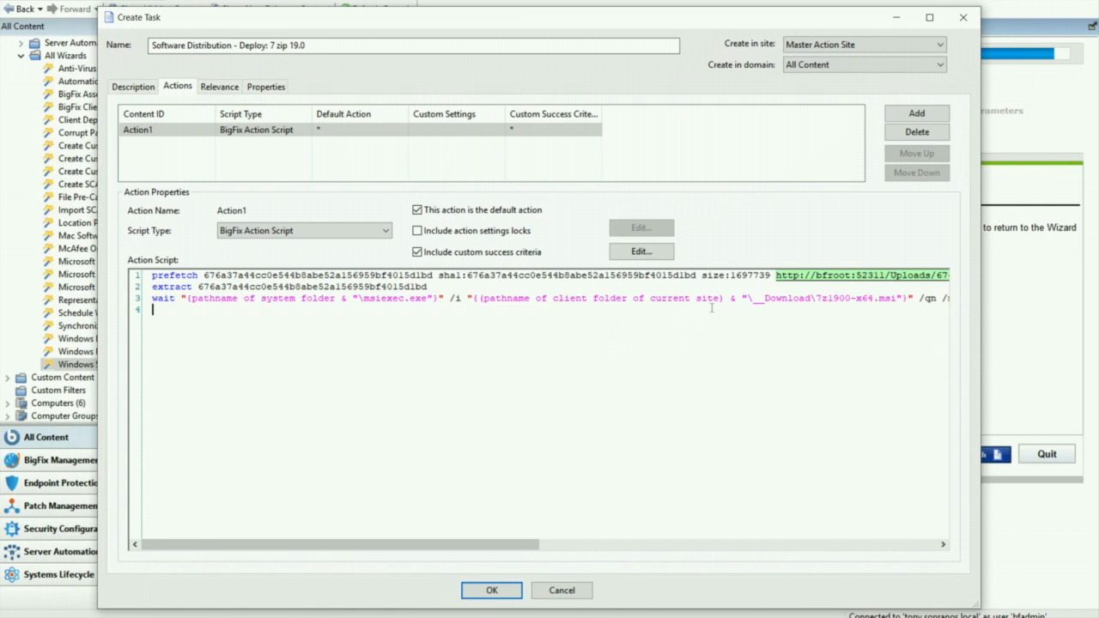
pyautogui.moveTo(232, 319)
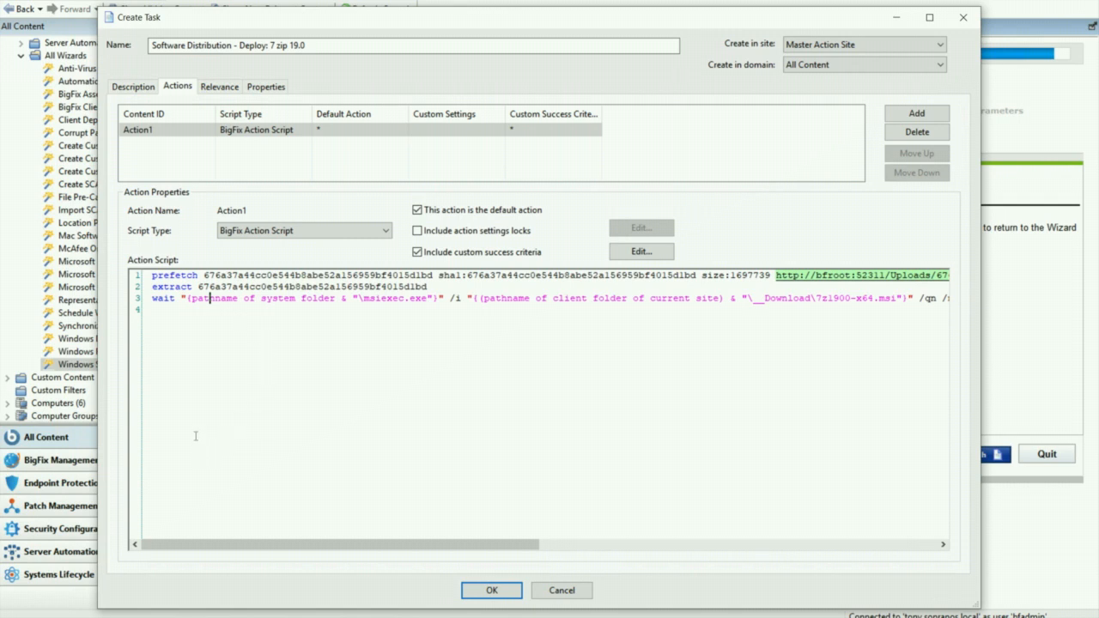
pyautogui.moveTo(269, 374)
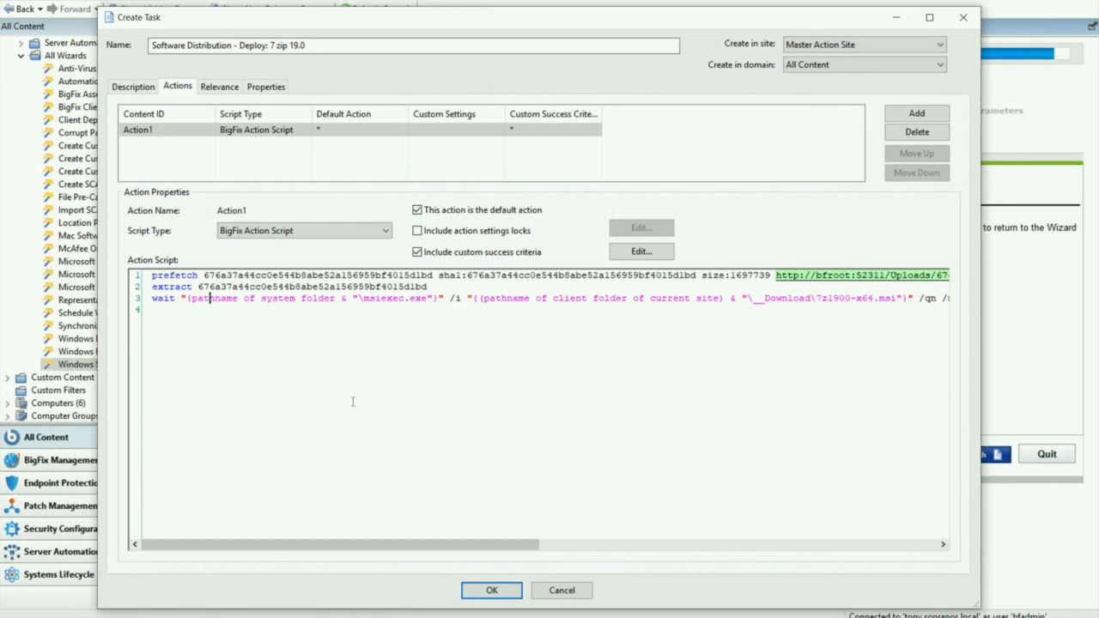
pyautogui.moveTo(375, 415)
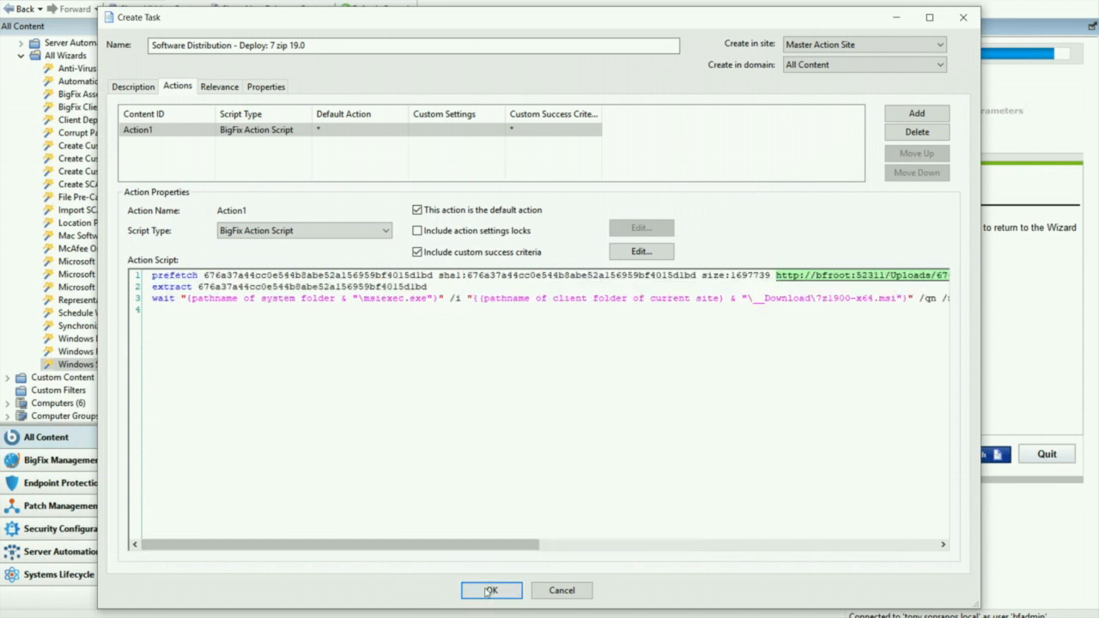
# Step: Save the 'Software Distribution - Deploy: 7 zip 19.0' task after reviewing its action script
pyautogui.click(490, 590)
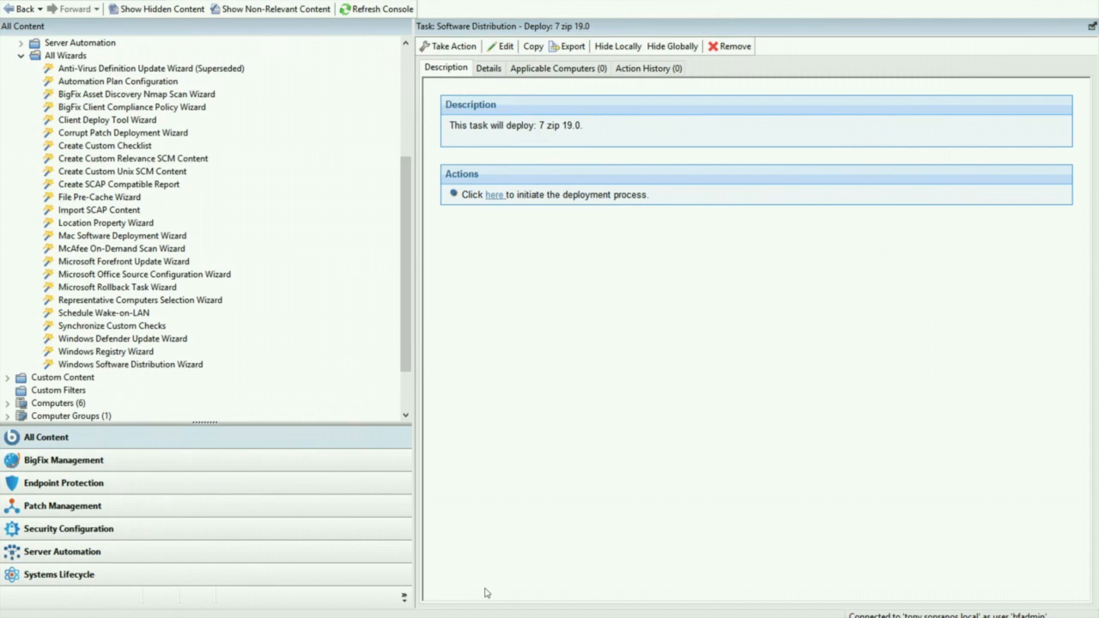
# Step: Take the task's default action on the applicable Windows 10 computer and confirm
pyautogui.click(557, 68)
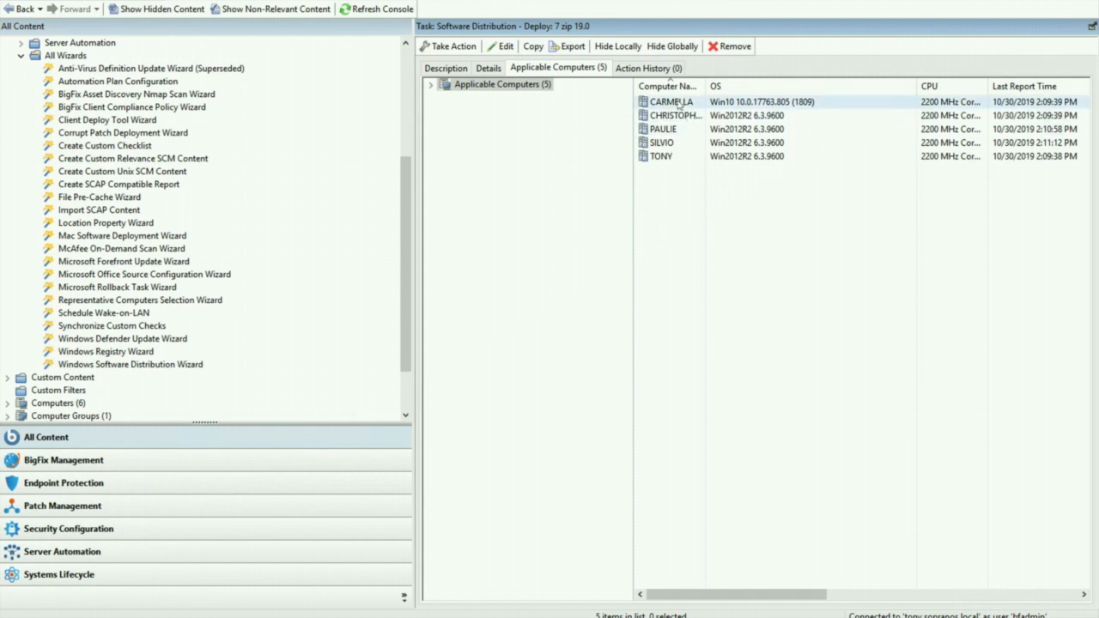
pyautogui.rightClick(672, 101)
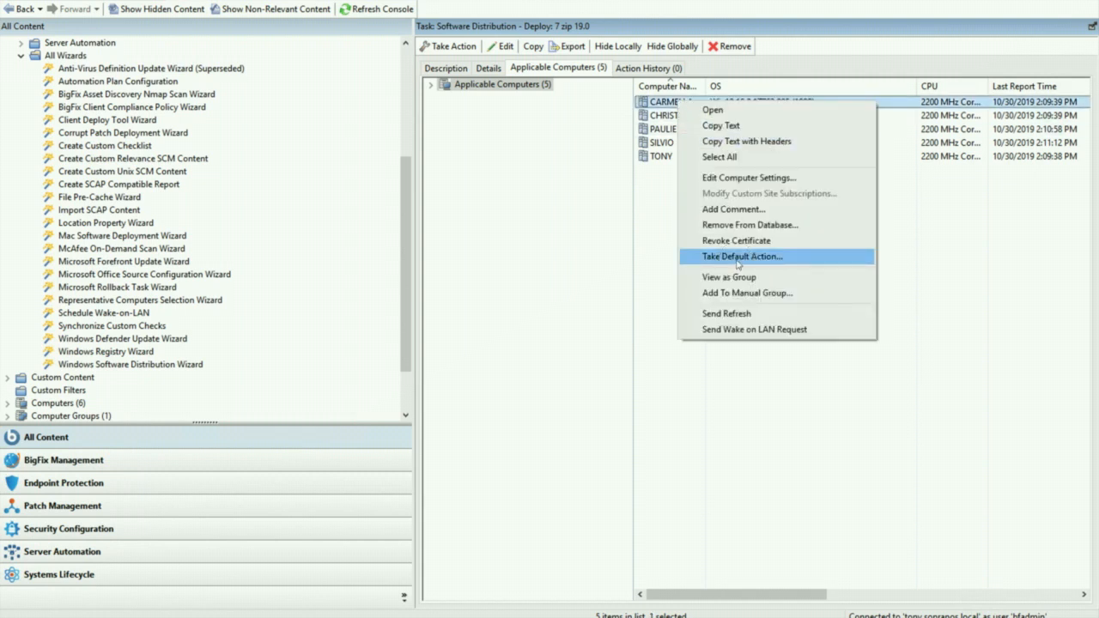
pyautogui.click(742, 256)
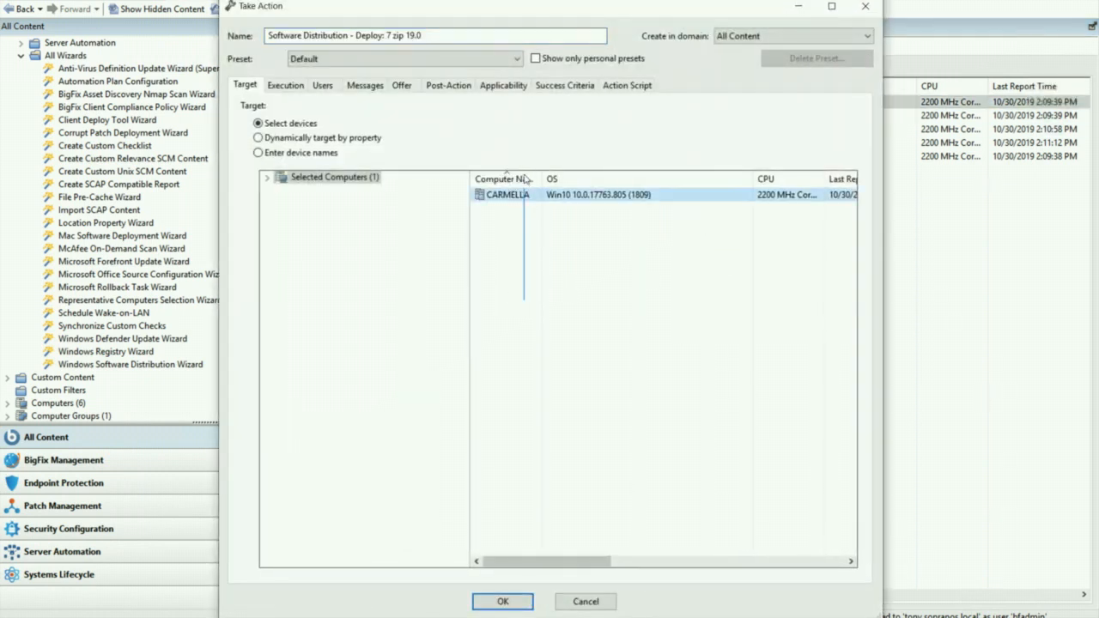
pyautogui.click(502, 601)
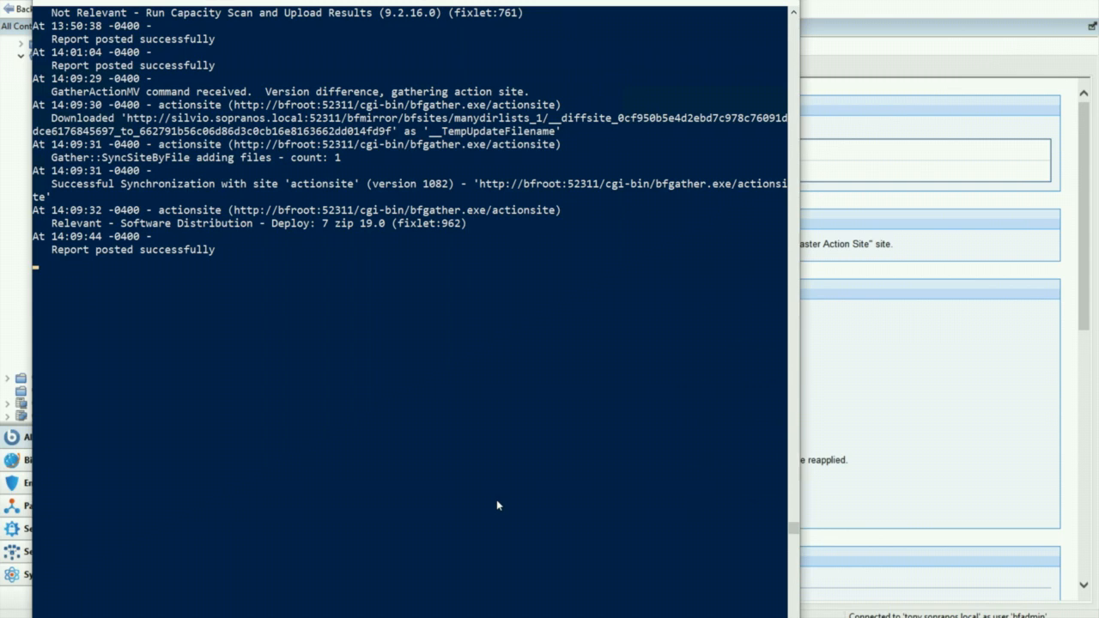
# Step: Scroll the client log to action 963's successful msiexec install and Fixed status
pyautogui.scroll(-3)
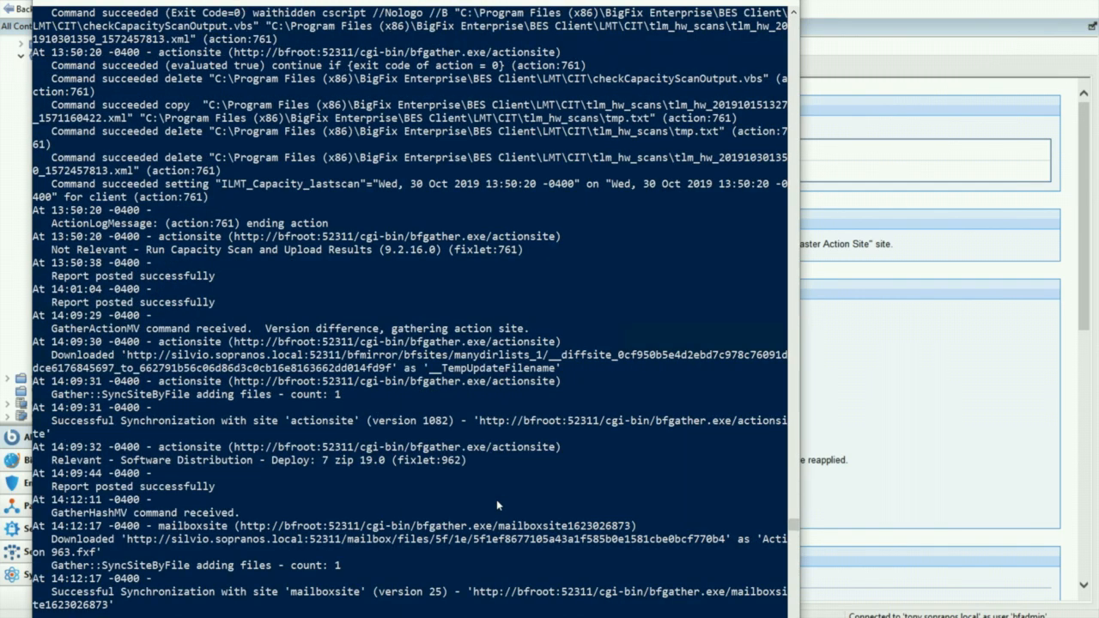
pyautogui.scroll(-3)
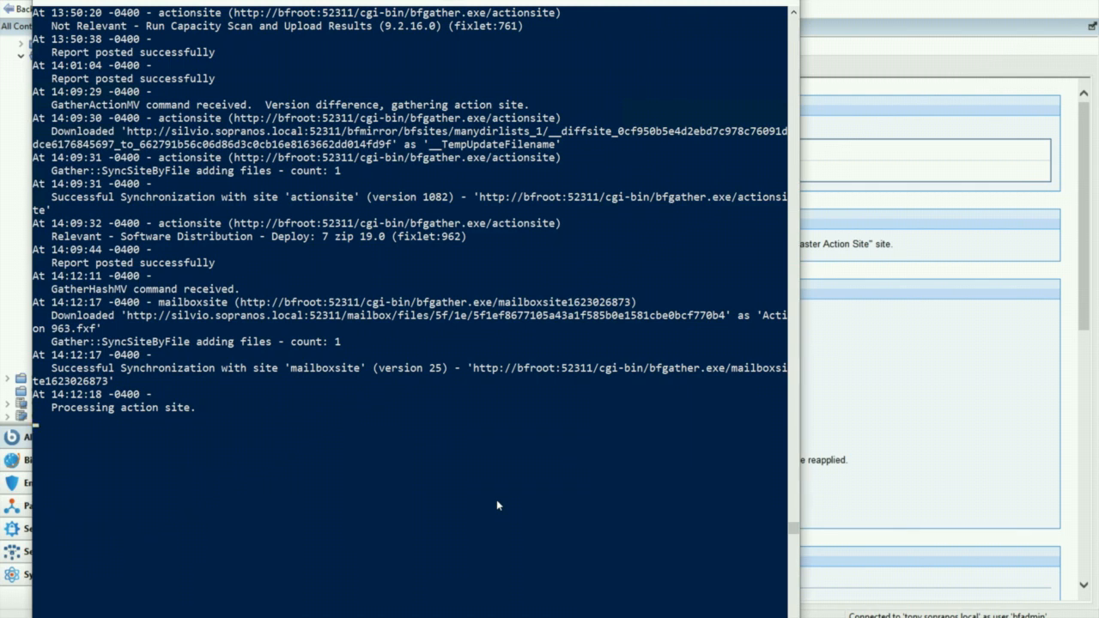
pyautogui.scroll(-3)
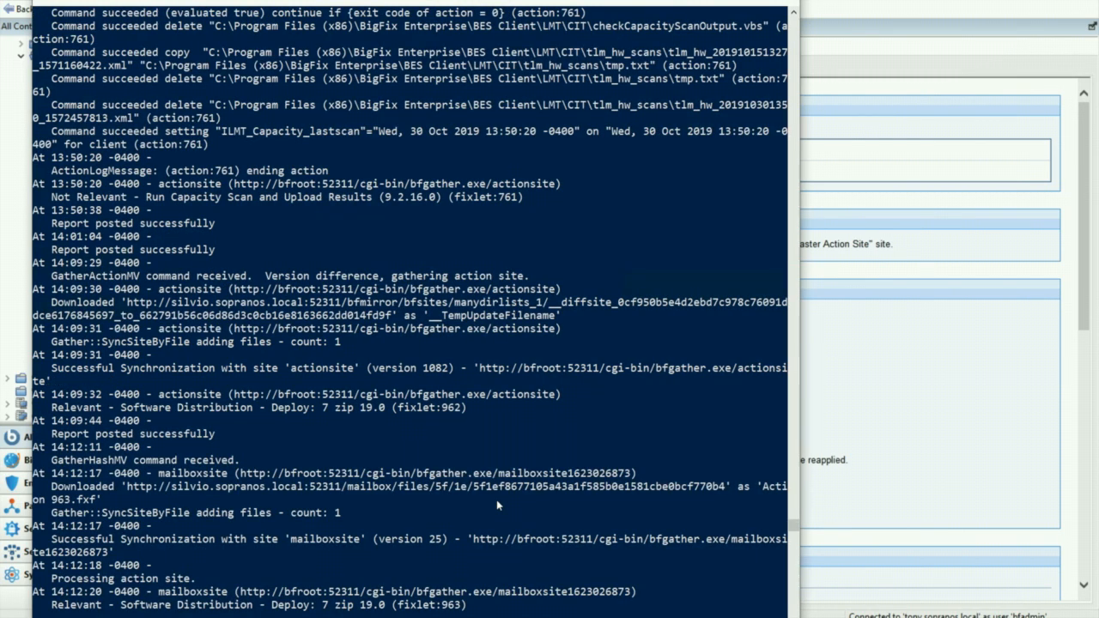
pyautogui.scroll(-3)
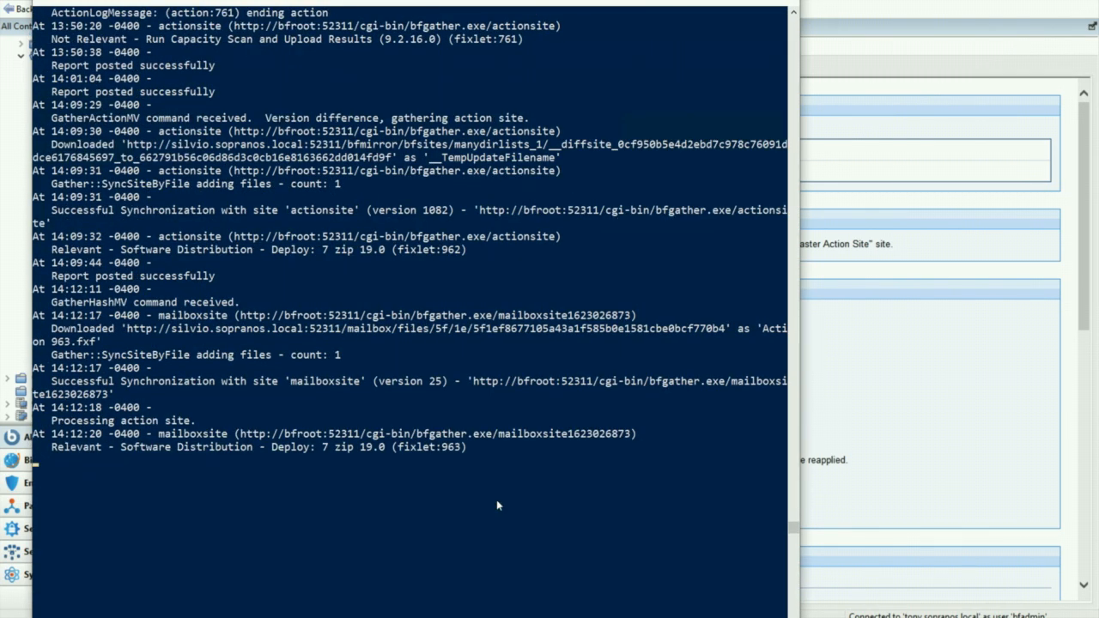
pyautogui.scroll(-3)
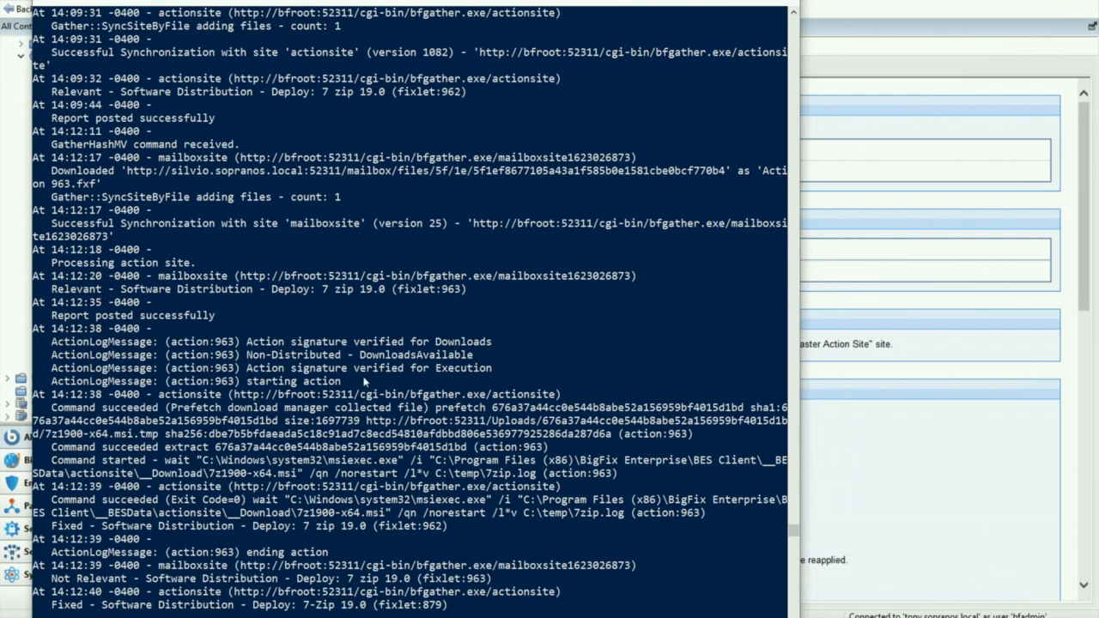
pyautogui.moveTo(118, 404)
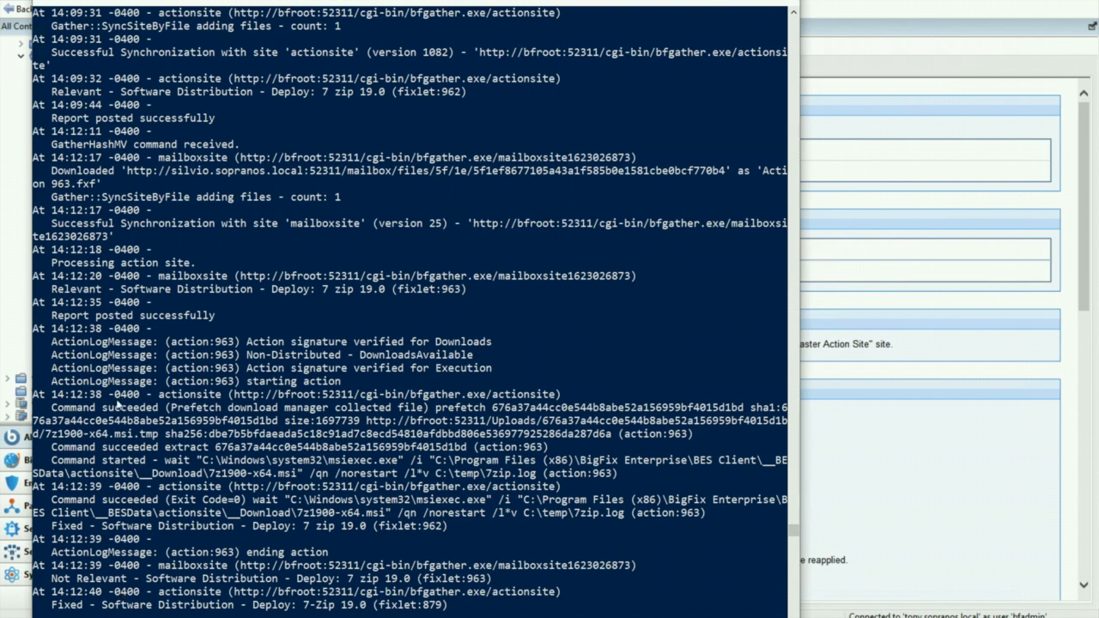